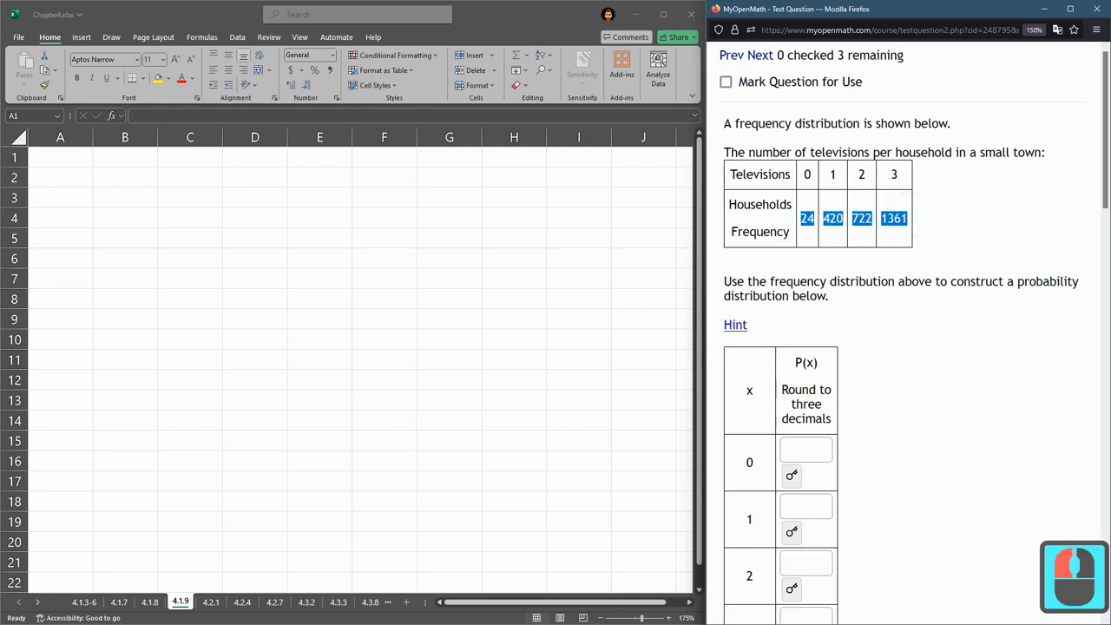
Select the whole televisions-per-household frequency table on the MyOpenMath page for copying
{"action": "left_click", "coordinate": [806, 363]}
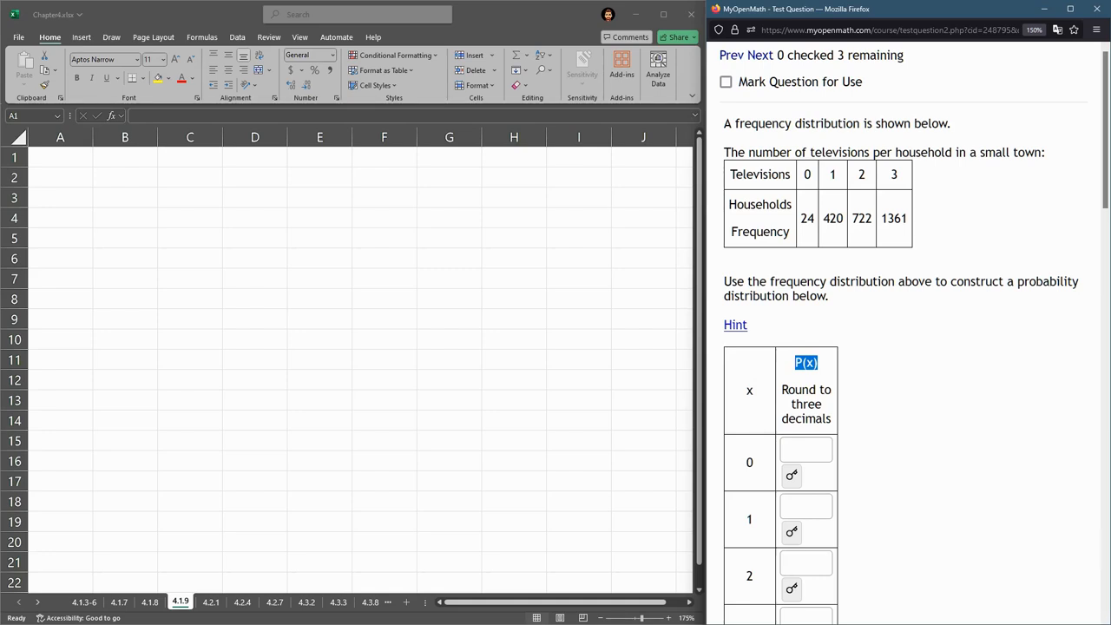
{"action": "left_click_drag", "start_coordinate": [806, 219], "coordinate": [894, 219]}
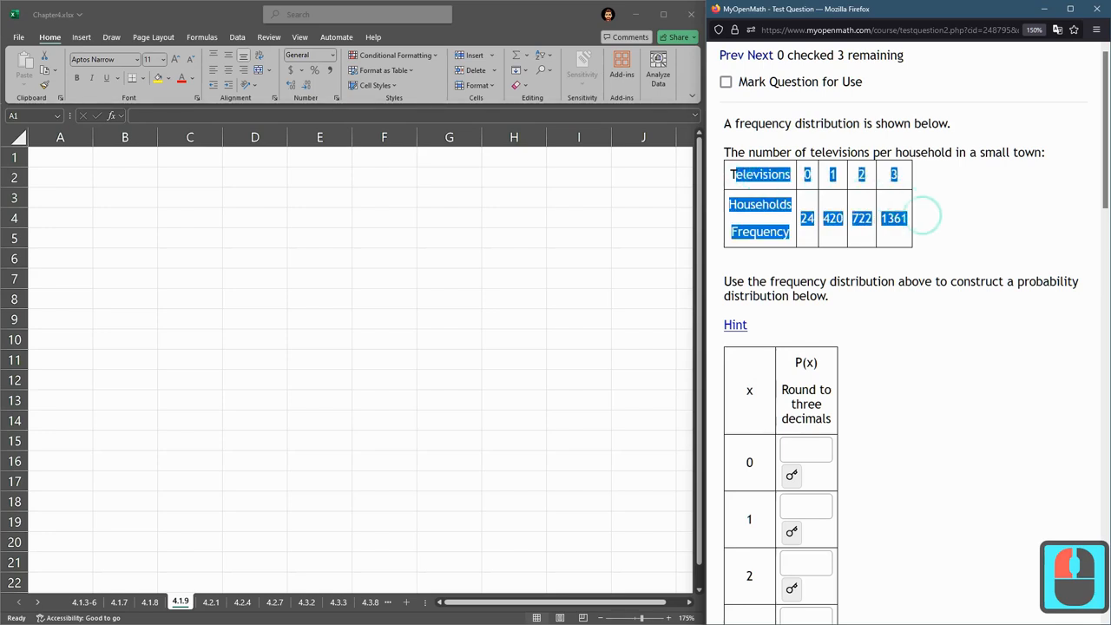
Paste the table into the sheet as plain values and clear the leftover Frequency label
{"action": "key", "text": "ctrl+c"}
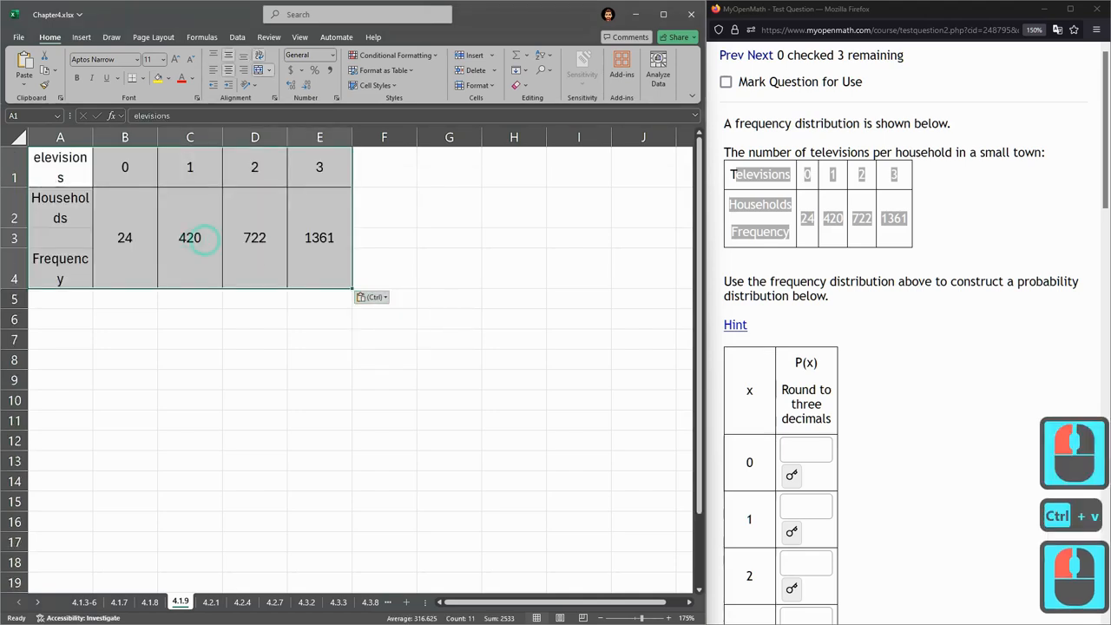
{"action": "left_click", "coordinate": [254, 319]}
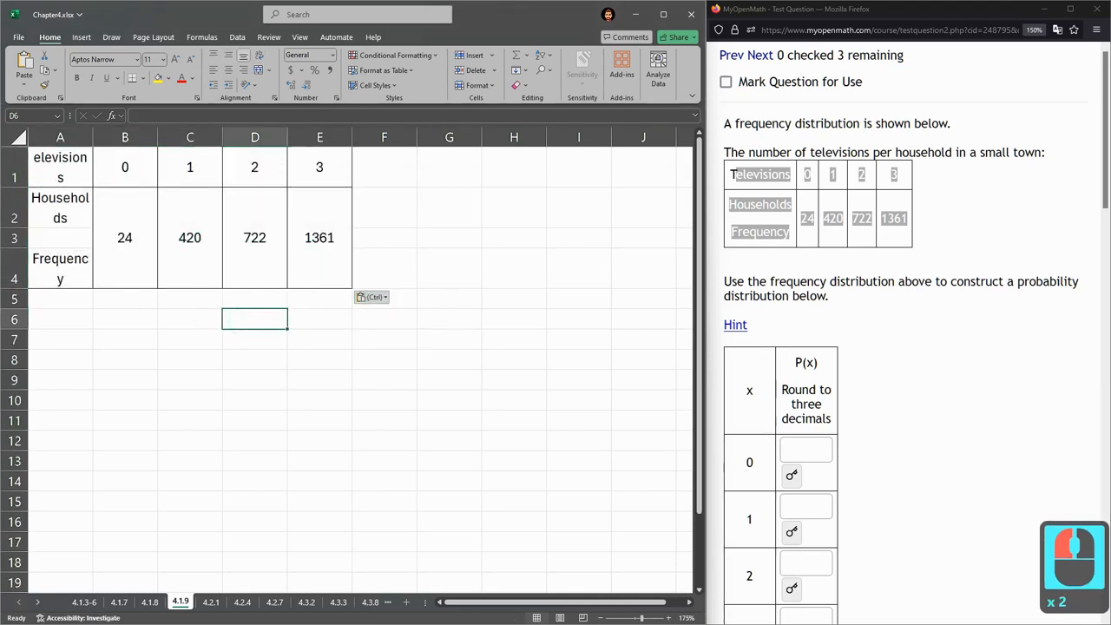
{"action": "key", "text": "ctrl+z"}
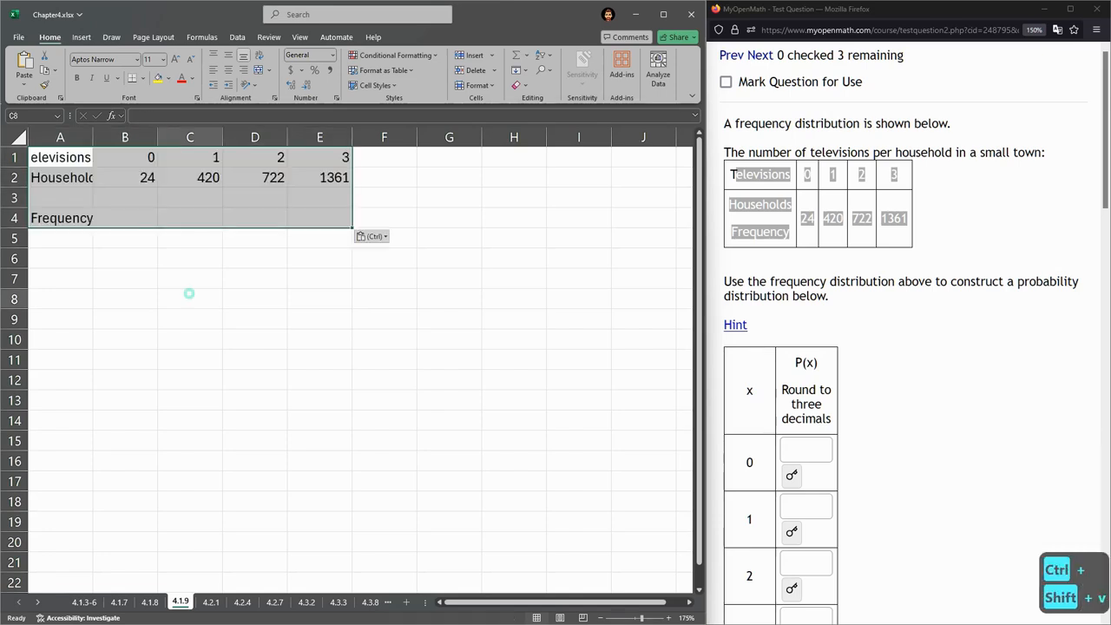
{"action": "left_click", "coordinate": [189, 299]}
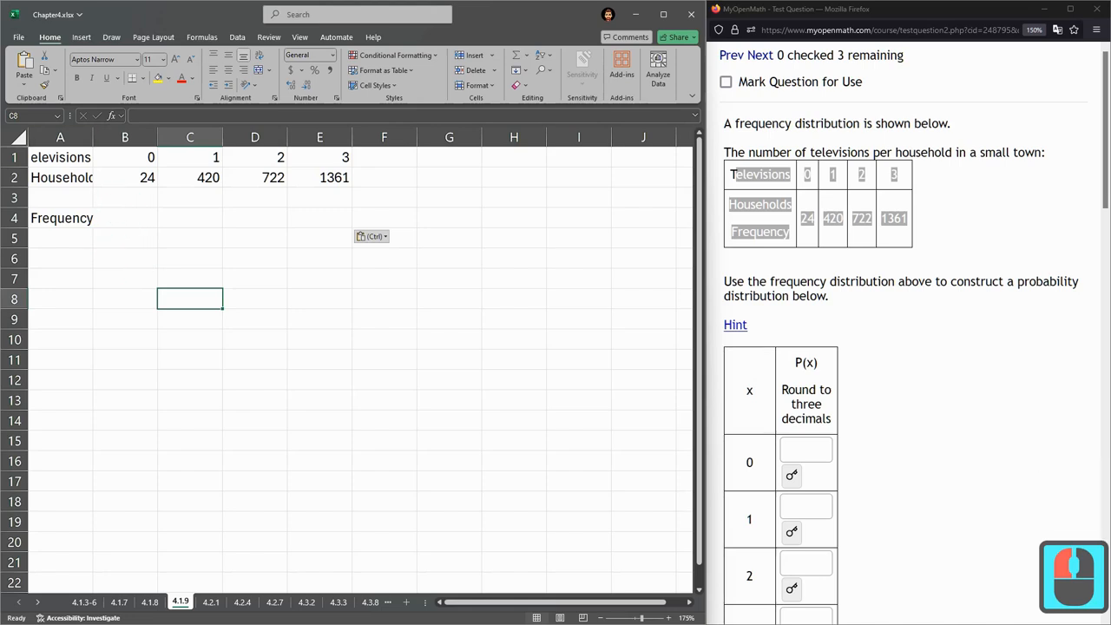
{"action": "left_click", "coordinate": [61, 219]}
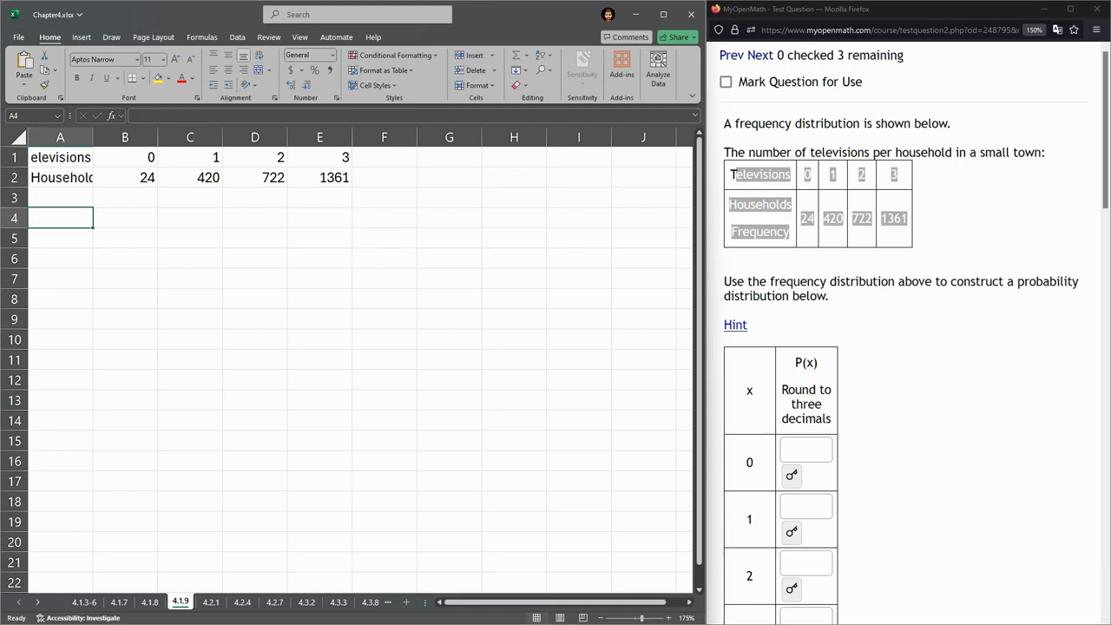
Paste the two data rows transposed into columns below, headed TVs, Households and Prob
{"action": "left_click_drag", "start_coordinate": [59, 156], "coordinate": [345, 177]}
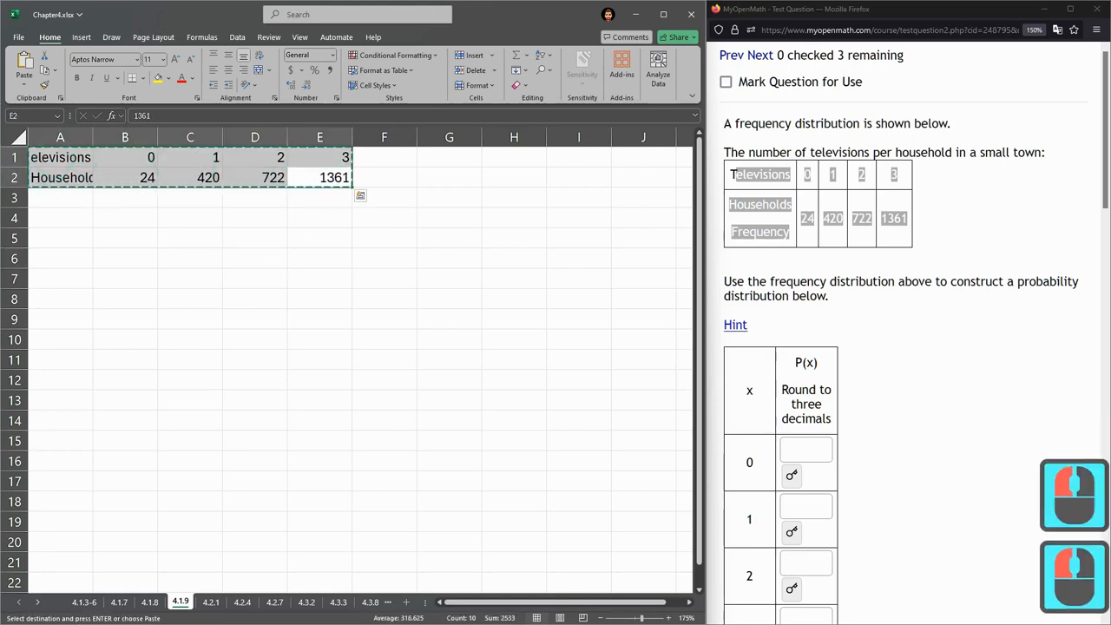
{"action": "left_click", "coordinate": [59, 238]}
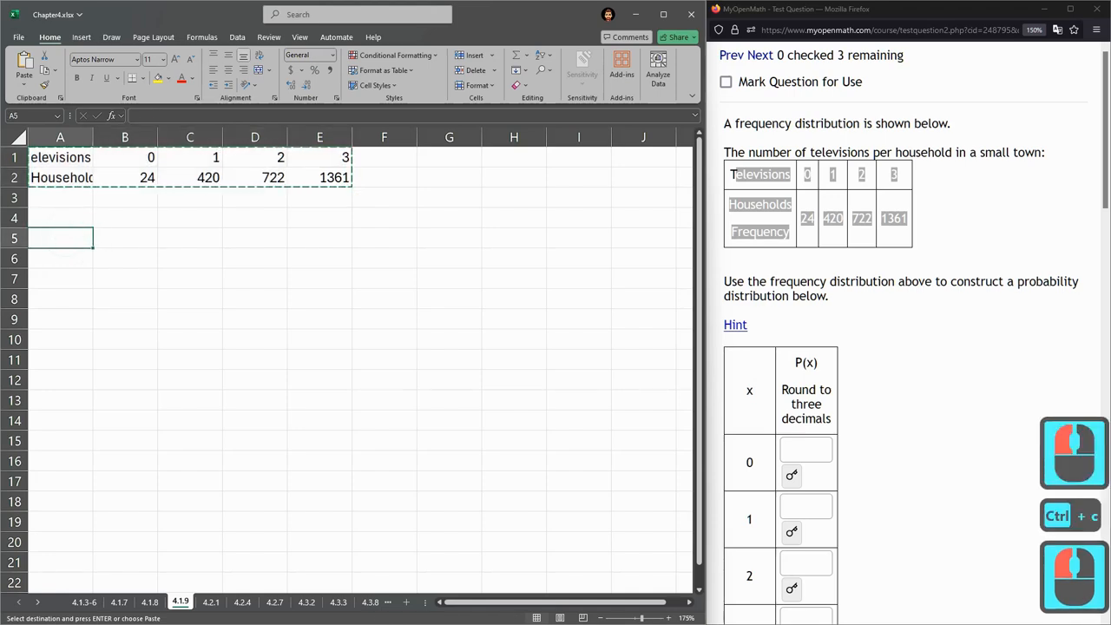
{"action": "left_click", "coordinate": [59, 219]}
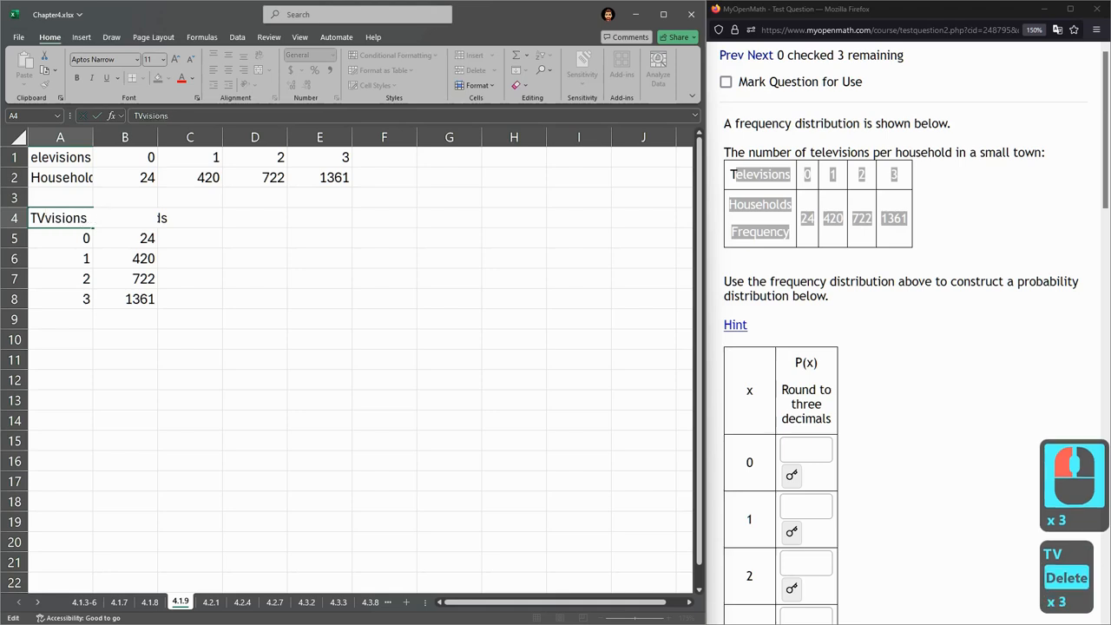
{"action": "type", "text": "TVs"}
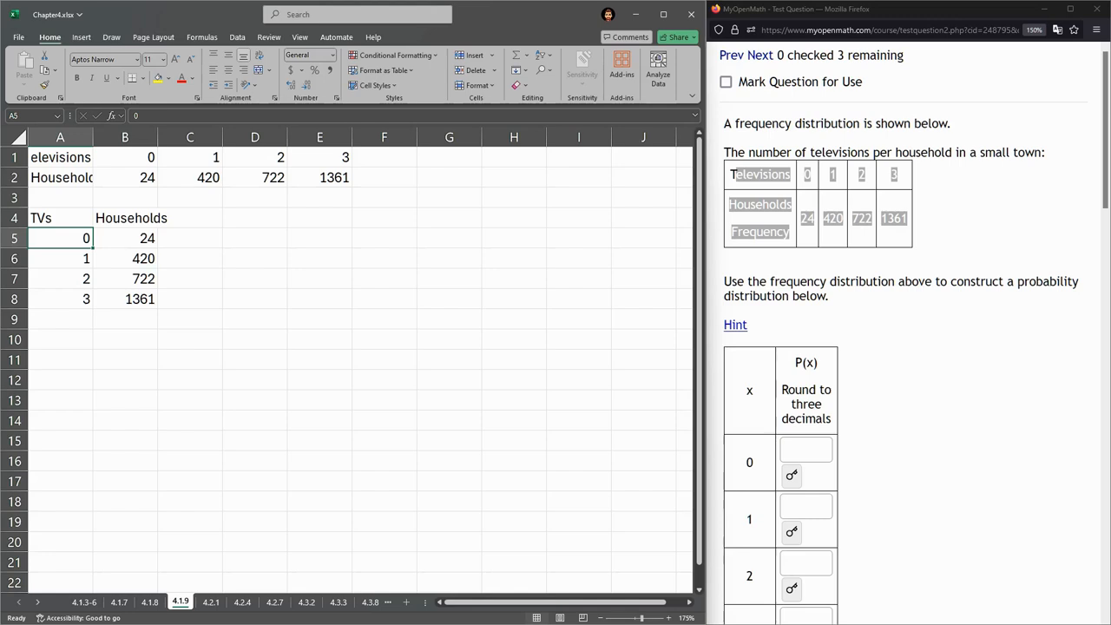
{"action": "type", "text": "Prob"}
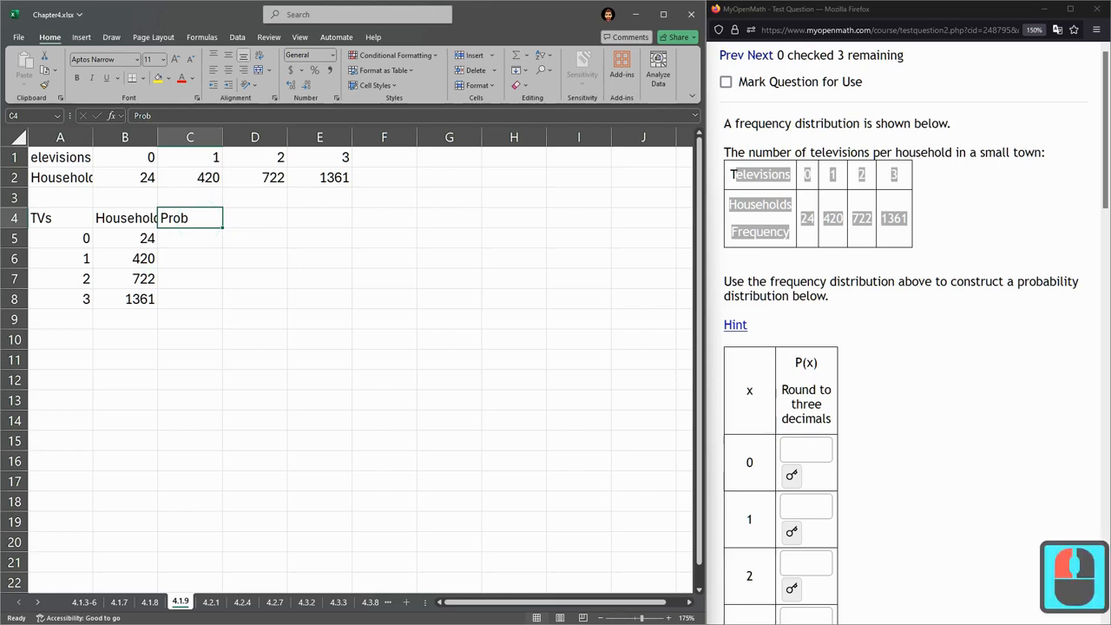
Total the household counts with =SUM(B5:B8), giving 2527 in B10
{"action": "left_click", "coordinate": [125, 238]}
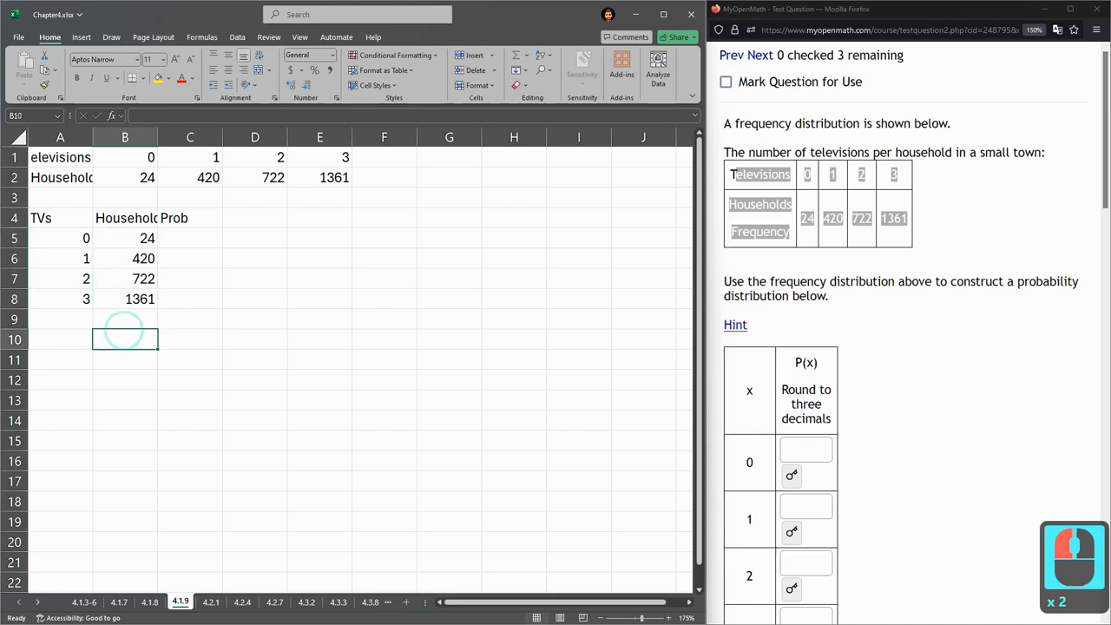
{"action": "type", "text": "=sum"}
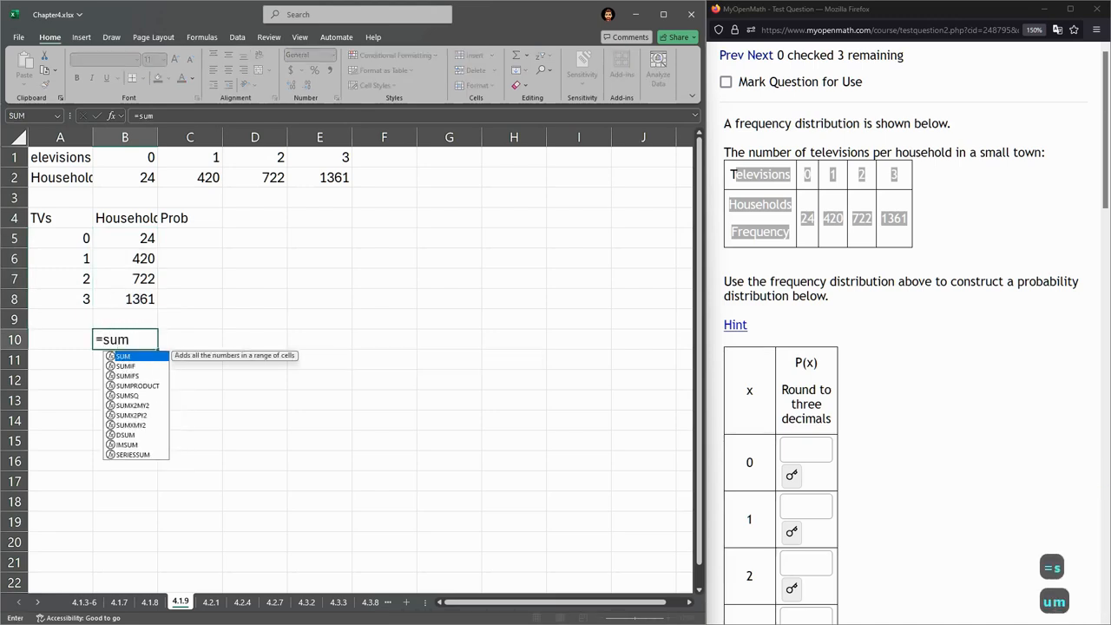
{"action": "type", "text": "("}
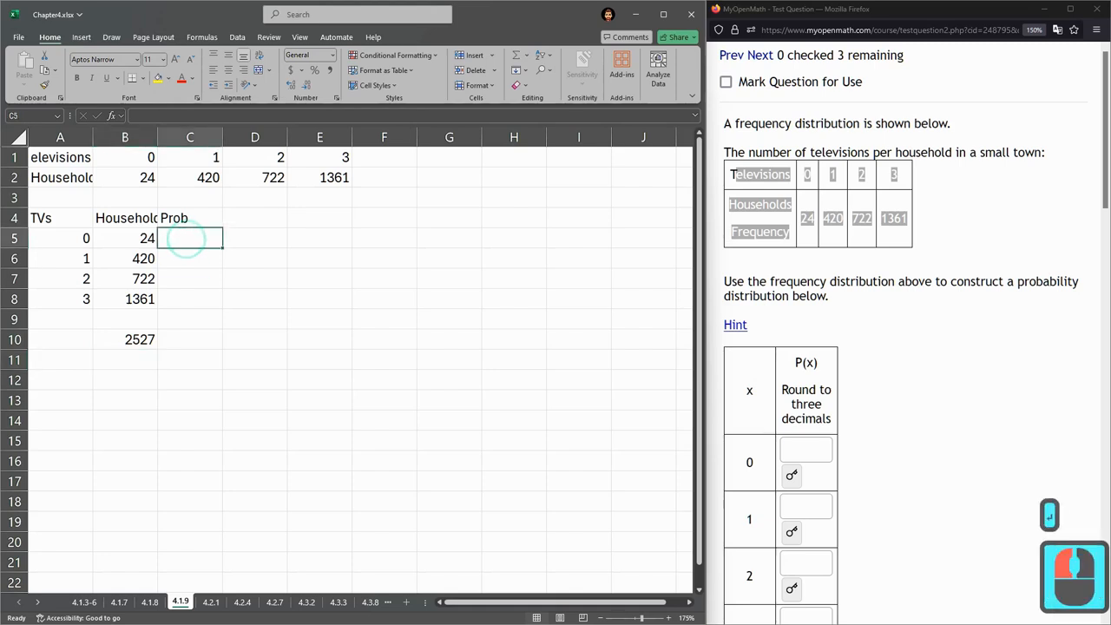
Enter =B5/B10 in C5 to get the zero-TV probability 0.0095
{"action": "type", "text": "=B5"}
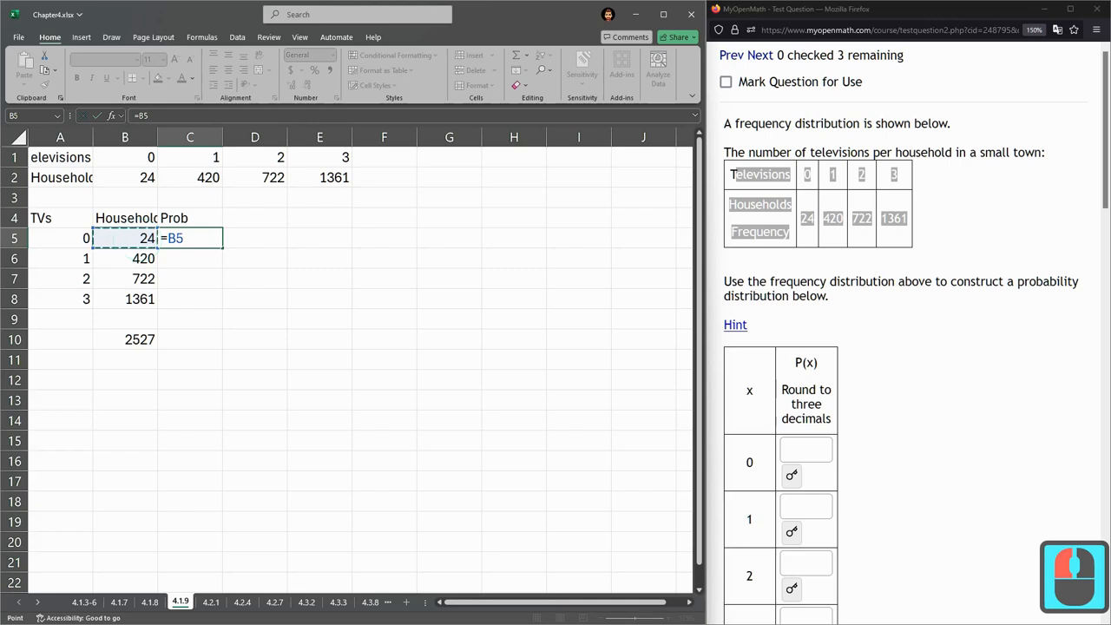
{"action": "type", "text": "/"}
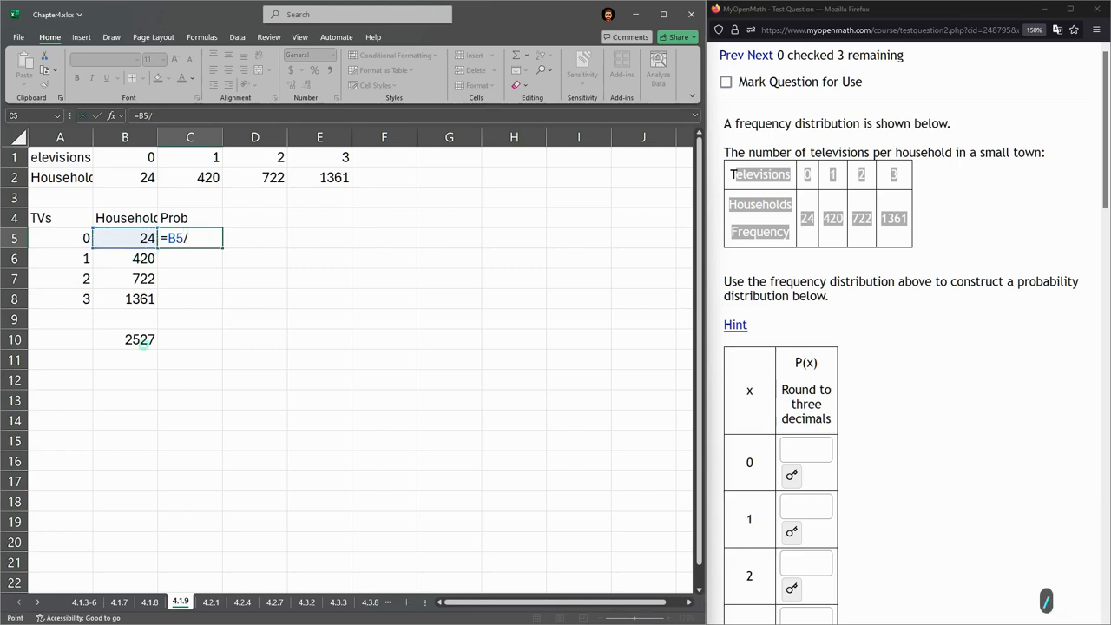
{"action": "left_click", "coordinate": [125, 339]}
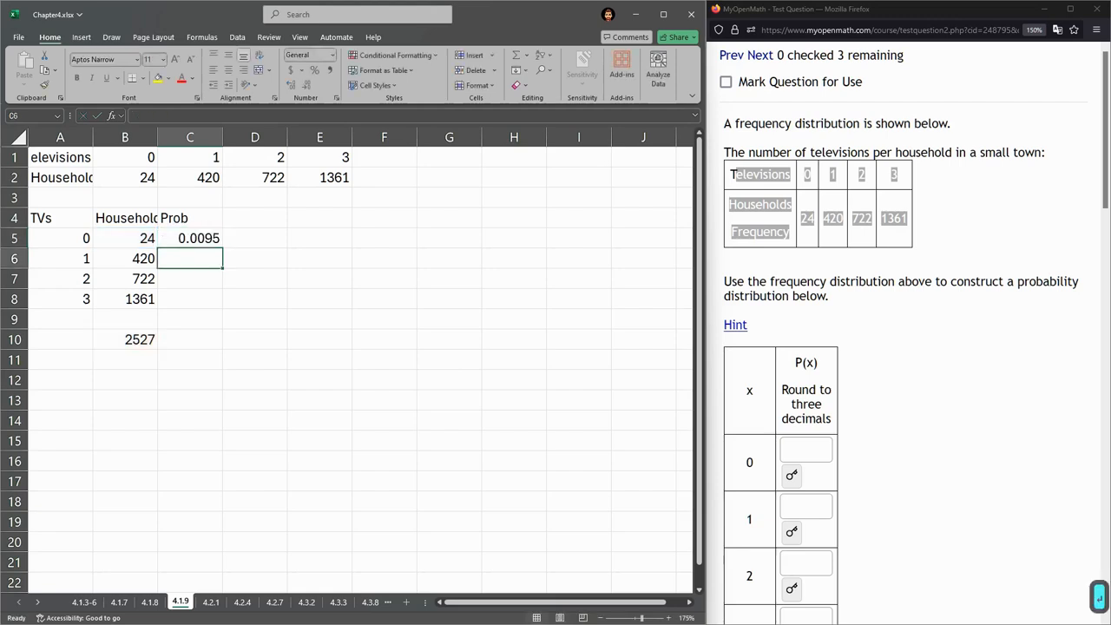
{"action": "type", "text": "=B5/B10"}
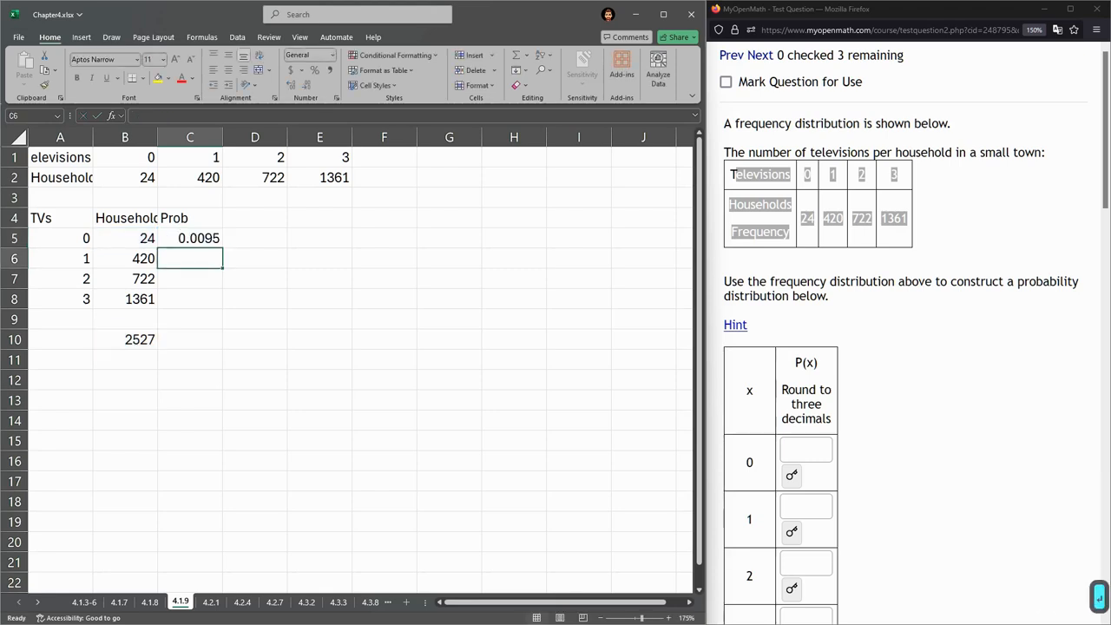
Fill the probability formula down to C8 for 1, 2 and 3 TVs so the four values sum to 1
{"action": "left_click", "coordinate": [189, 238]}
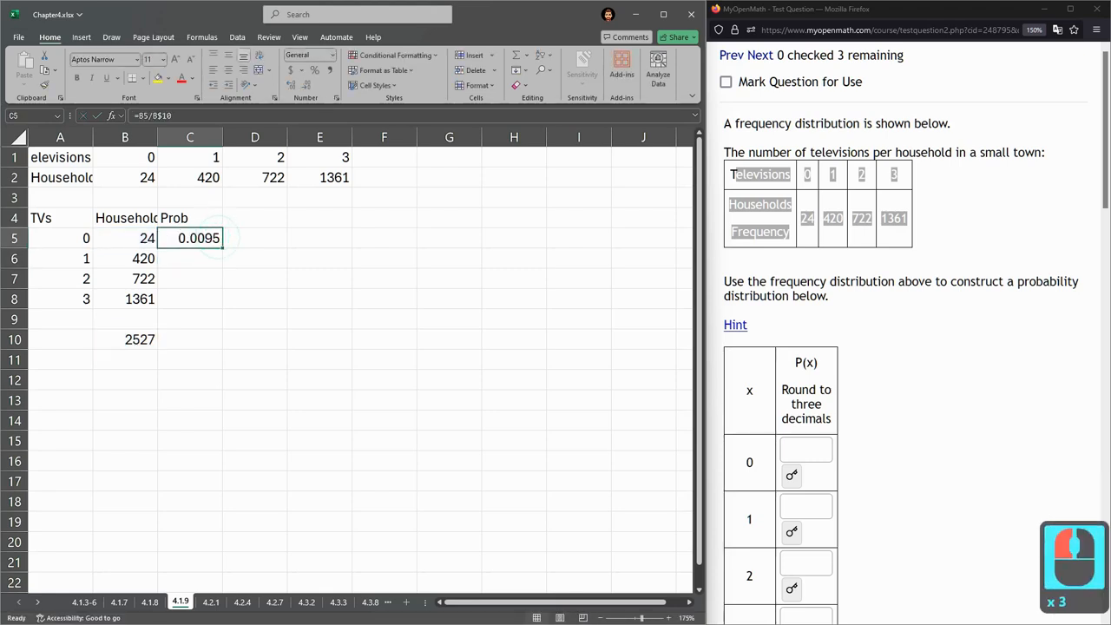
{"action": "left_click_drag", "start_coordinate": [198, 238], "coordinate": [190, 299]}
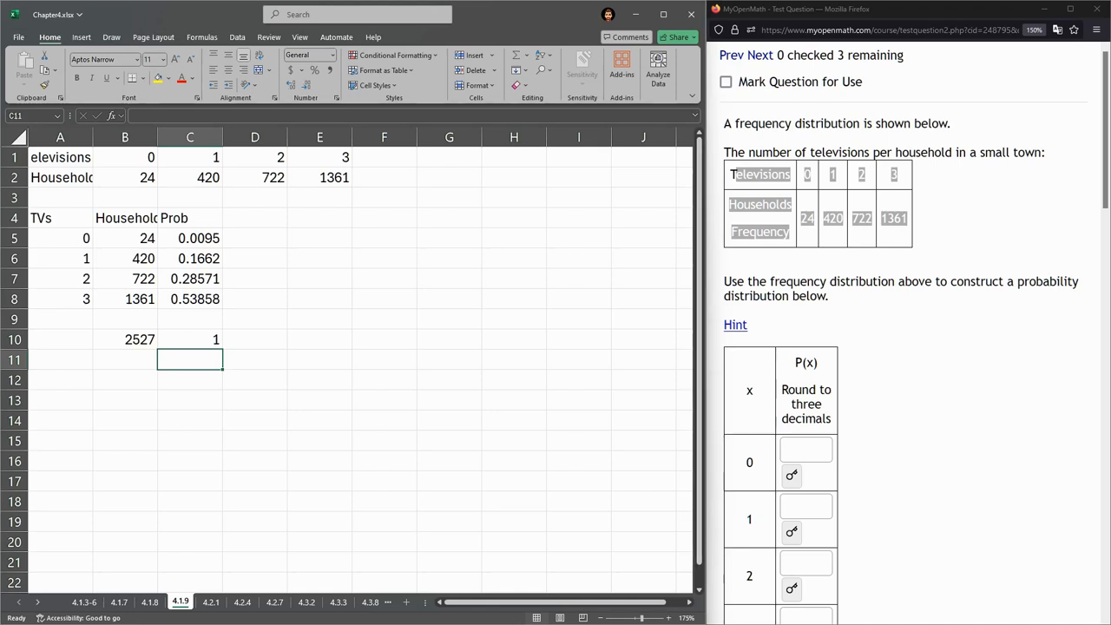
{"action": "left_click_drag", "start_coordinate": [724, 281], "coordinate": [828, 296]}
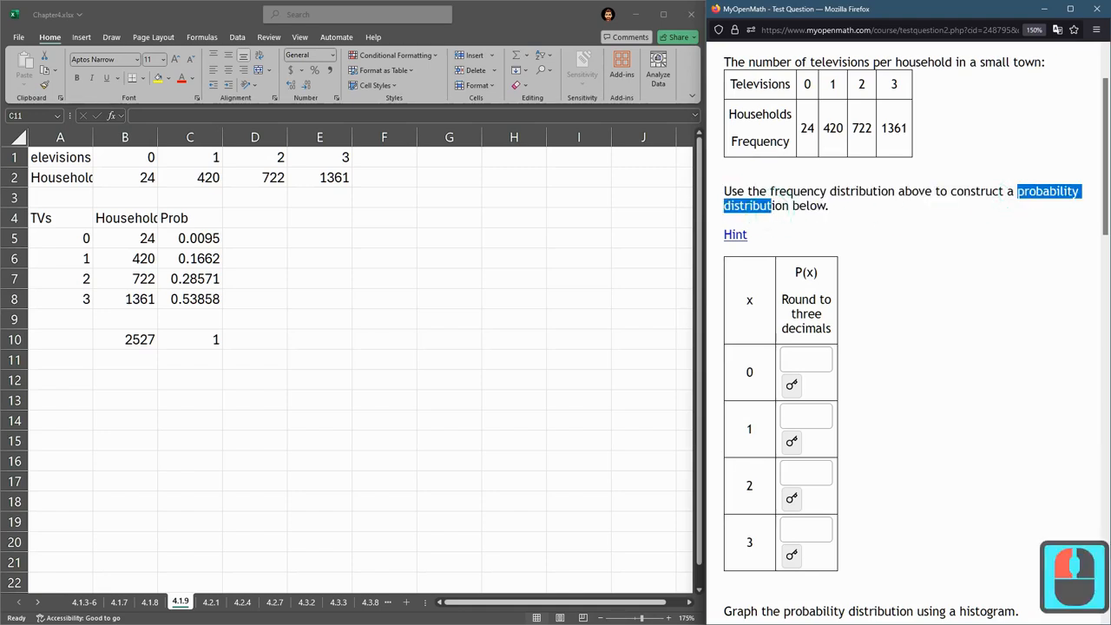
Show the four probabilities in C5:C8 rounded to three decimals: 0.009, 0.166, 0.286, 0.539
{"action": "double_click", "coordinate": [805, 313]}
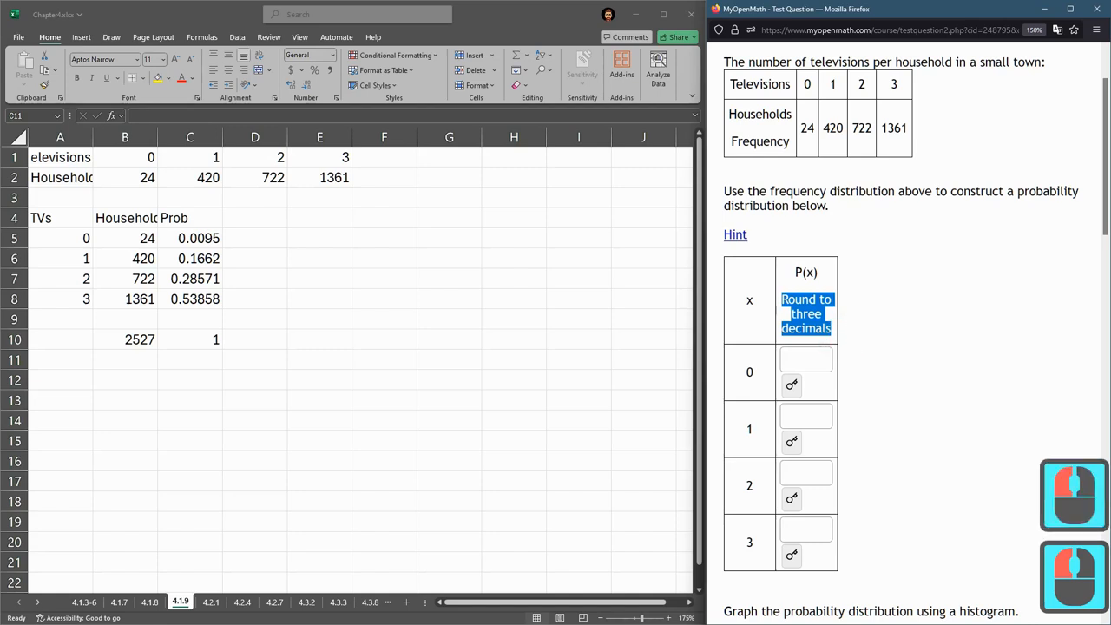
{"action": "left_click_drag", "start_coordinate": [198, 238], "coordinate": [197, 299]}
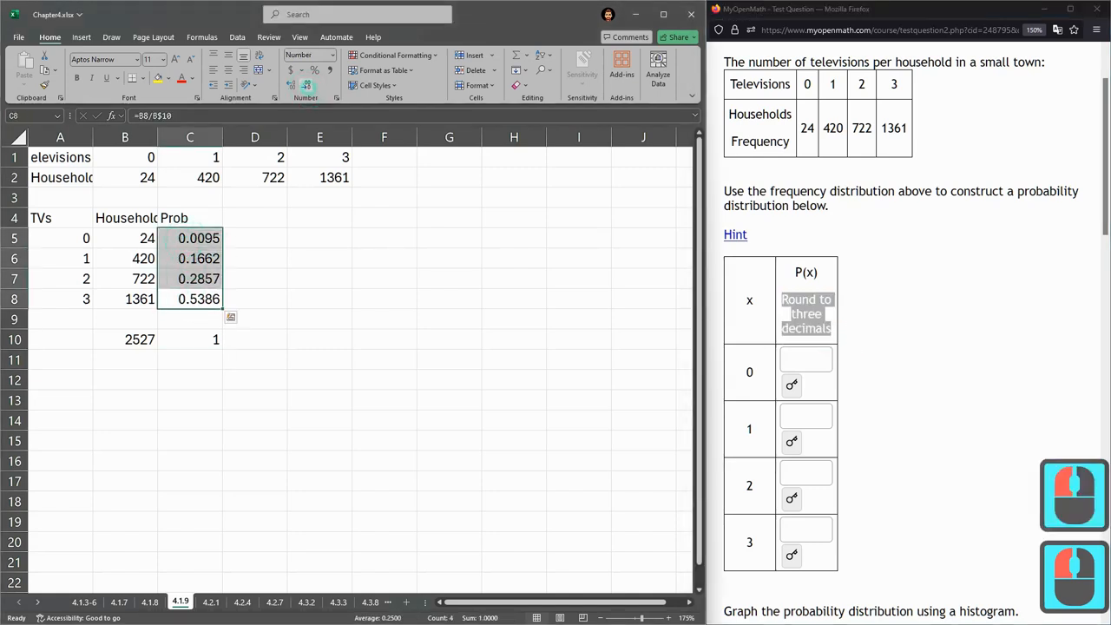
{"action": "left_click", "coordinate": [295, 86]}
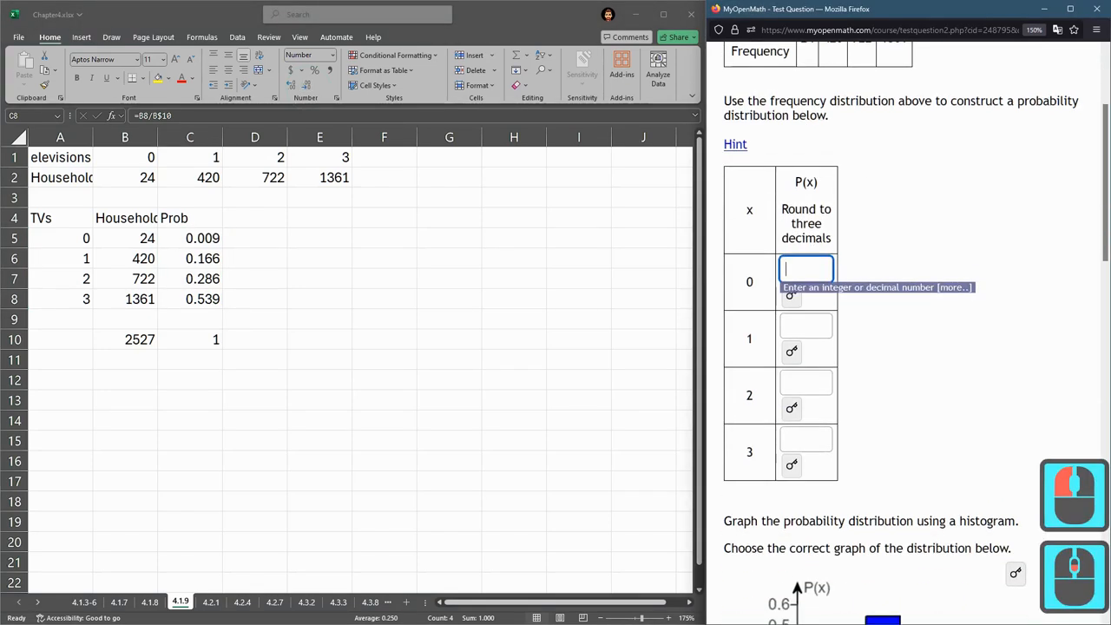
Enter .009, .166, .286 and .539 in the four P(x) answer boxes
{"action": "type", "text": ".009"}
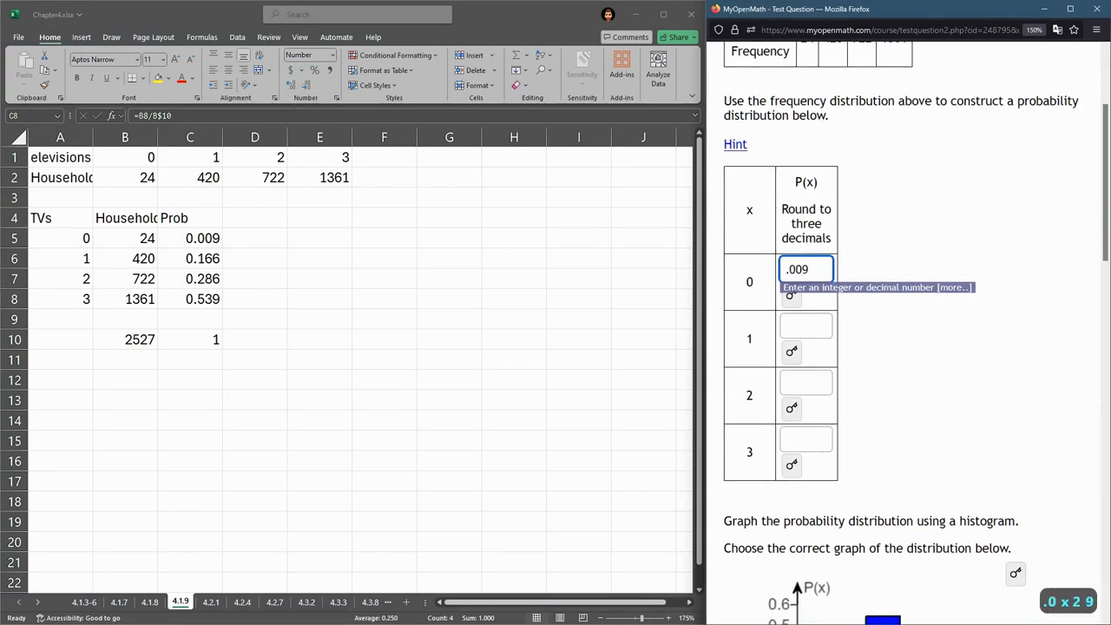
{"action": "key", "text": "Tab"}
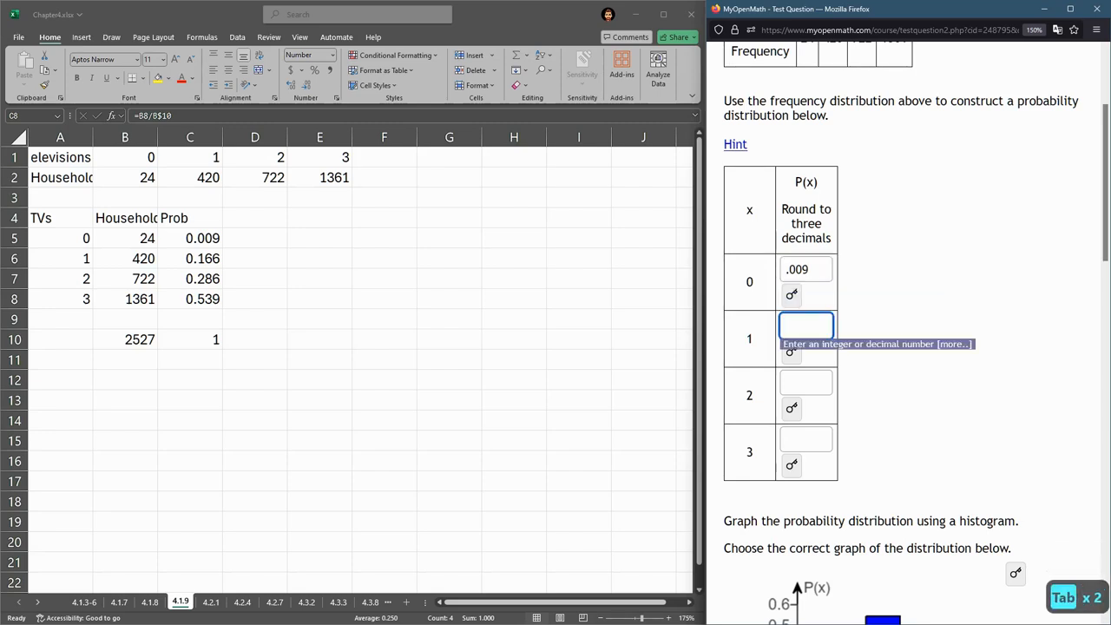
{"action": "type", "text": ".16"}
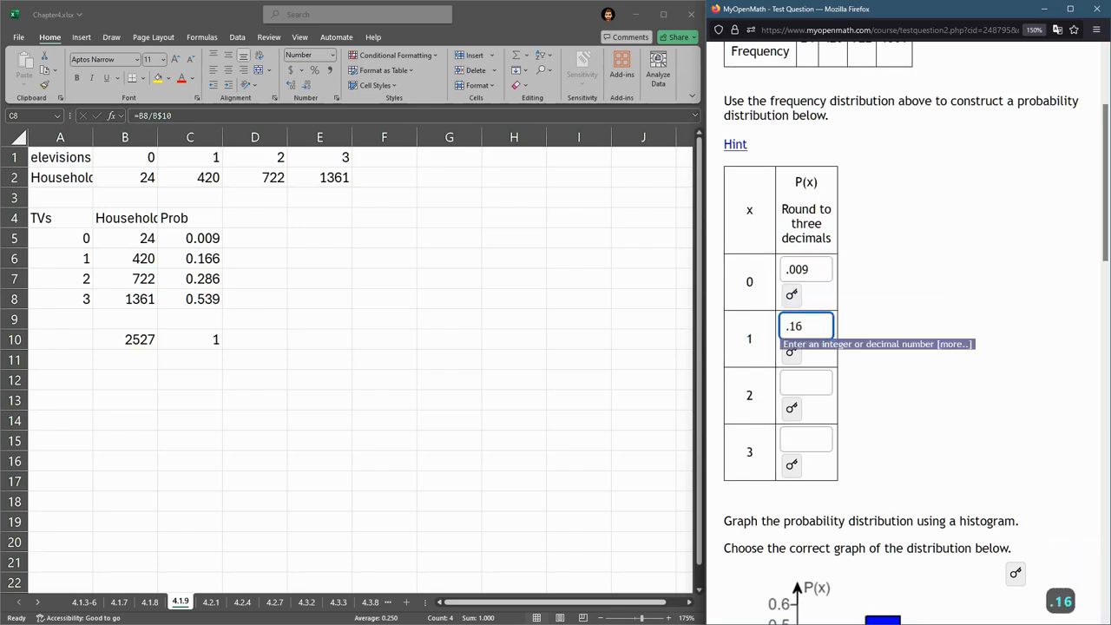
{"action": "key", "text": "Tab"}
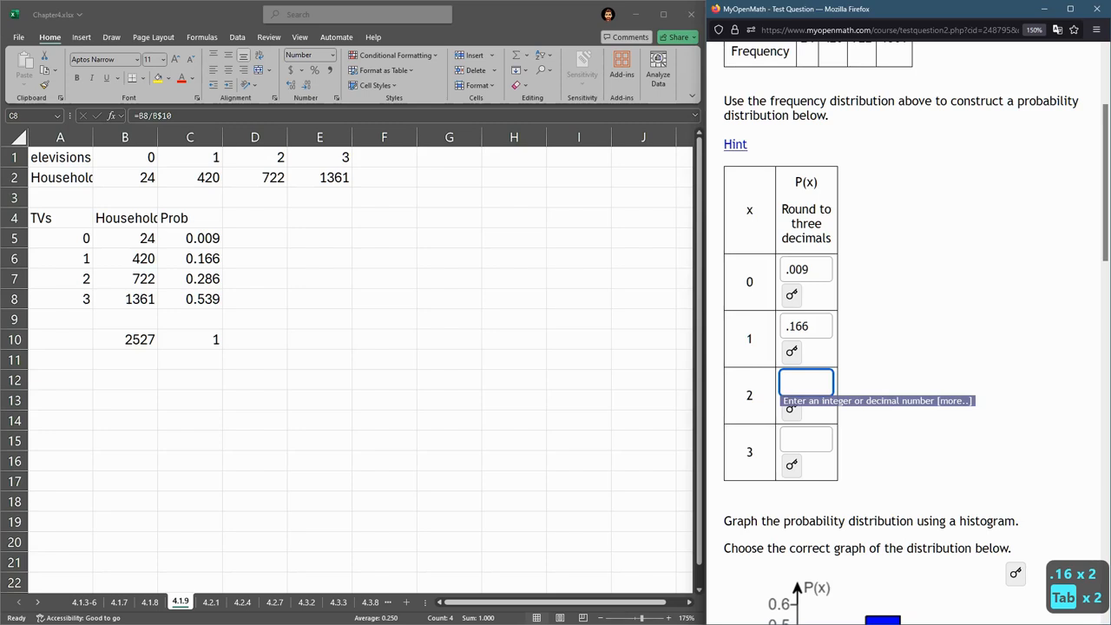
{"action": "type", "text": ".2"}
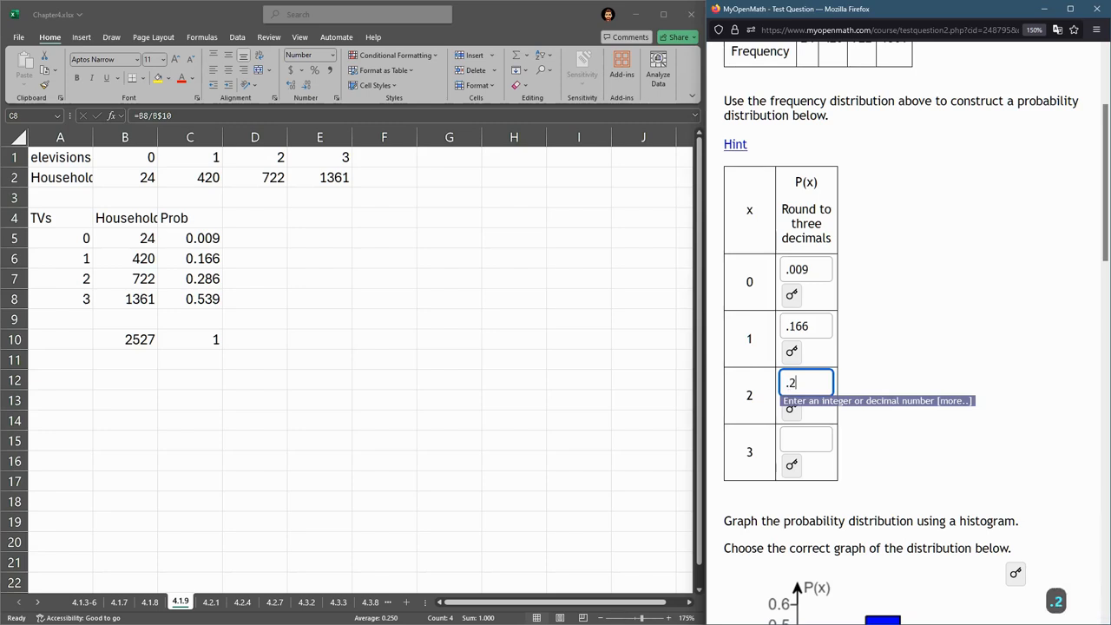
{"action": "key", "text": "Tab"}
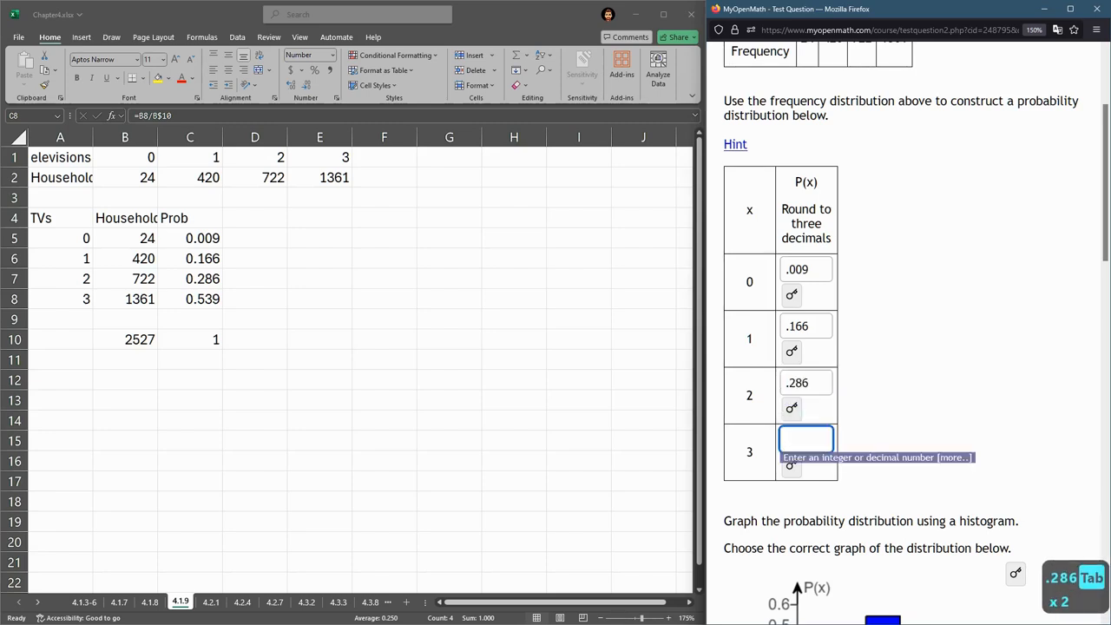
{"action": "type", "text": ".539"}
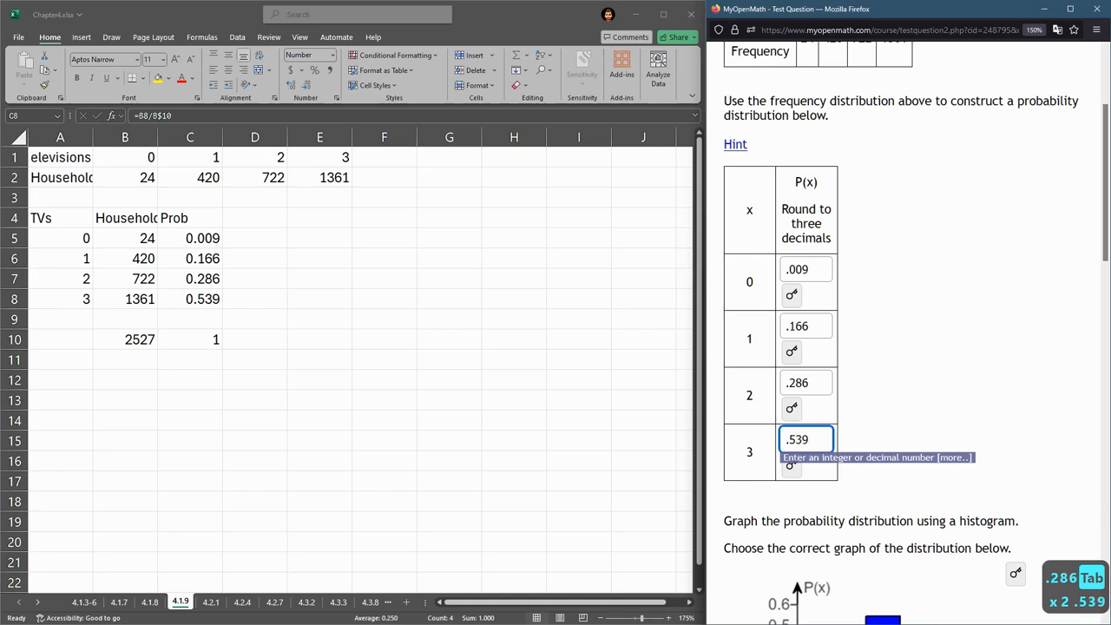
{"action": "scroll", "scroll_direction": "down", "scroll_amount": 3}
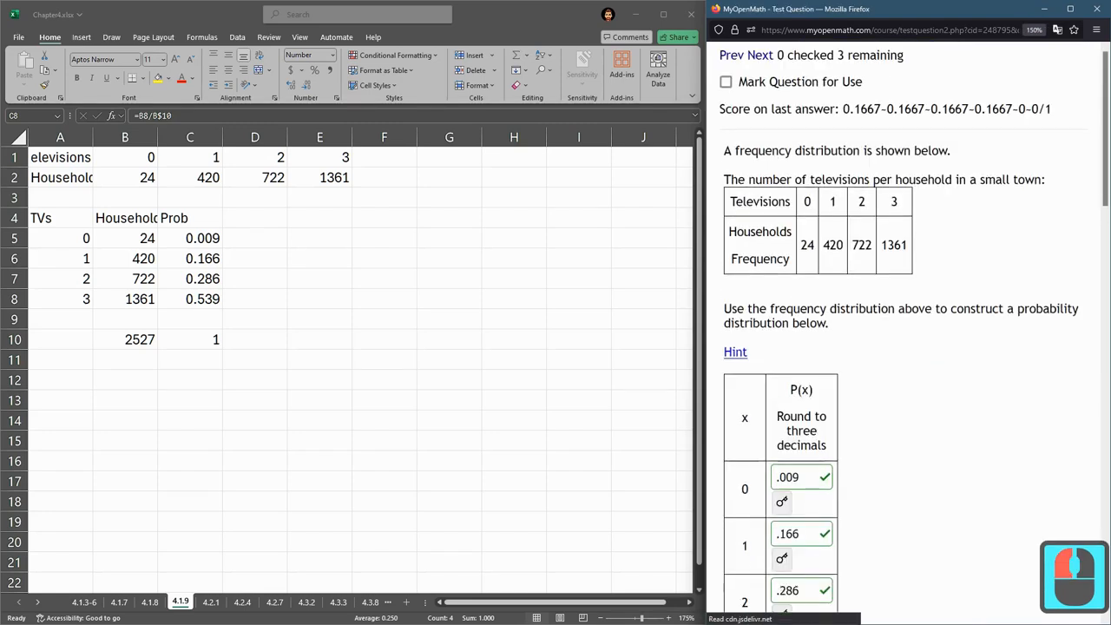
Scroll past the graded probability table to the histogram choices and highlight the graphing sentence
{"action": "scroll", "scroll_direction": "down", "scroll_amount": 3}
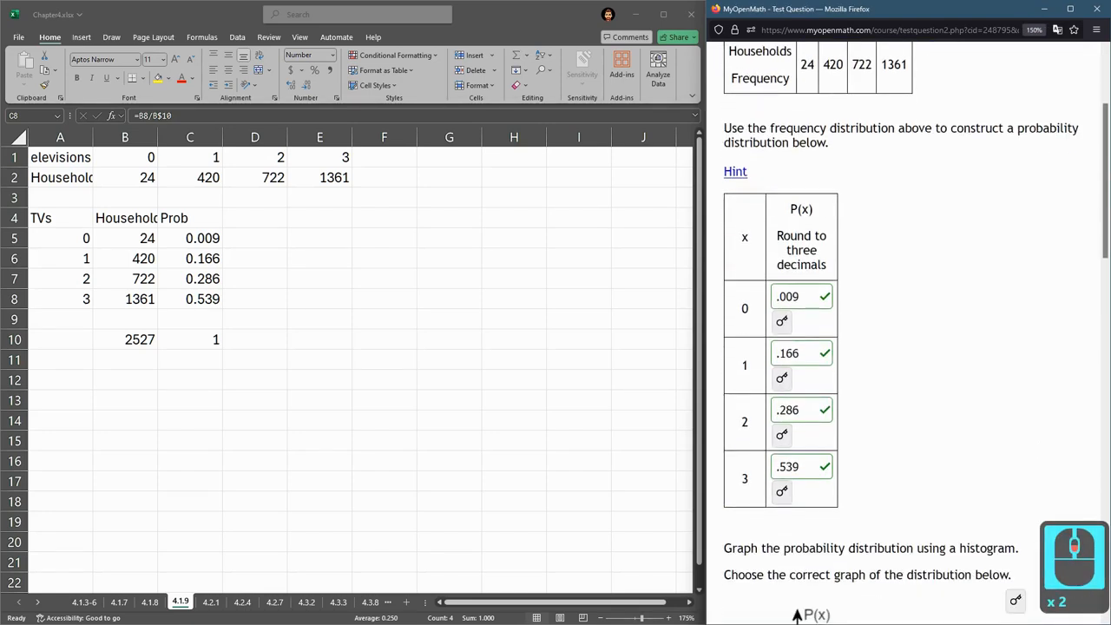
{"action": "scroll", "scroll_direction": "down", "scroll_amount": 3}
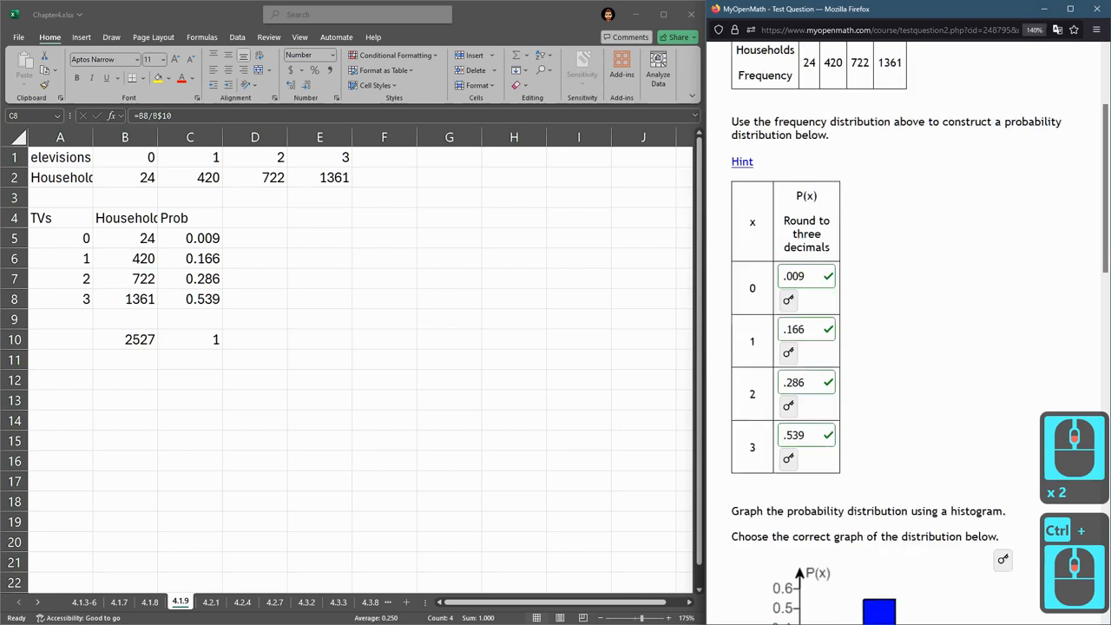
{"action": "scroll", "scroll_direction": "down", "scroll_amount": 3}
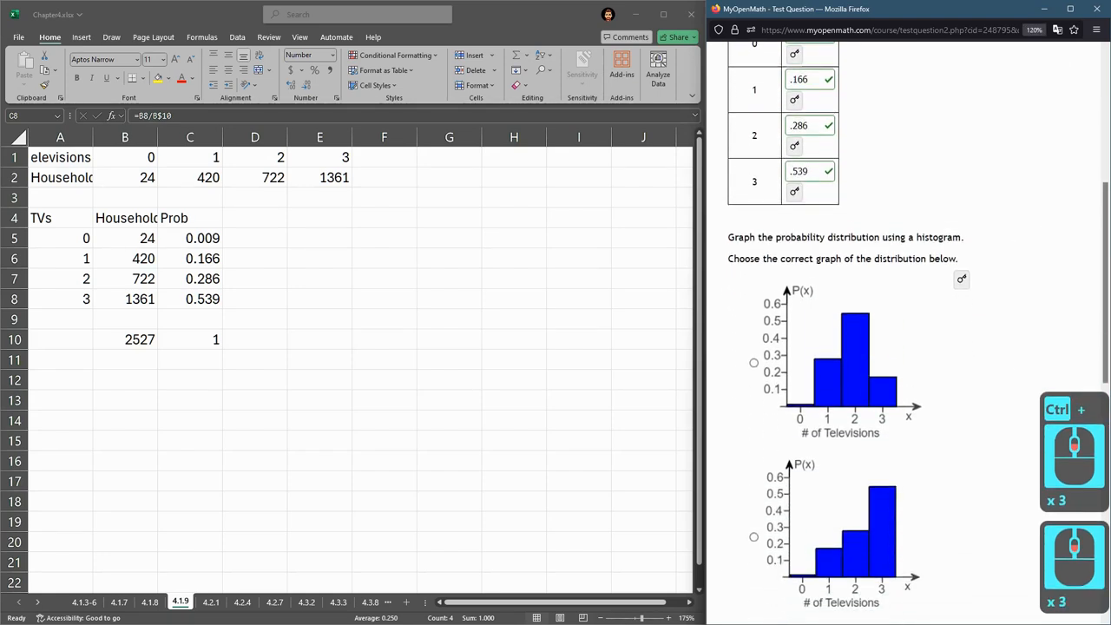
{"action": "scroll", "scroll_direction": "down", "scroll_amount": 3}
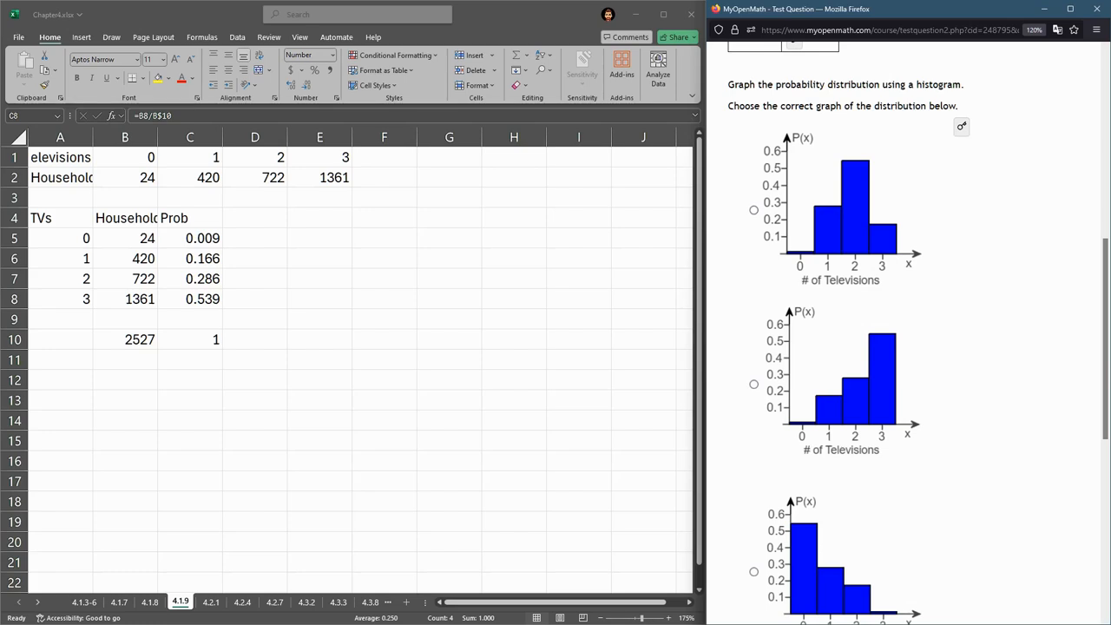
{"action": "left_click_drag", "start_coordinate": [733, 84], "coordinate": [840, 83]}
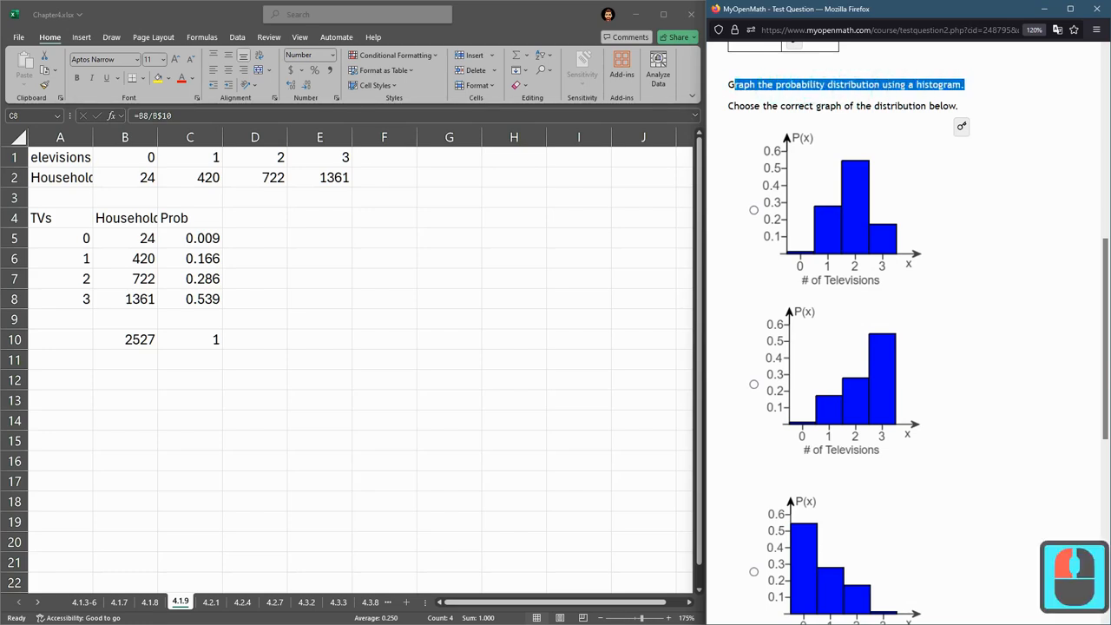
Try the histogram radio buttons and settle on the graph with bars rising toward 3 televisions
{"action": "scroll", "scroll_direction": "down", "scroll_amount": 3}
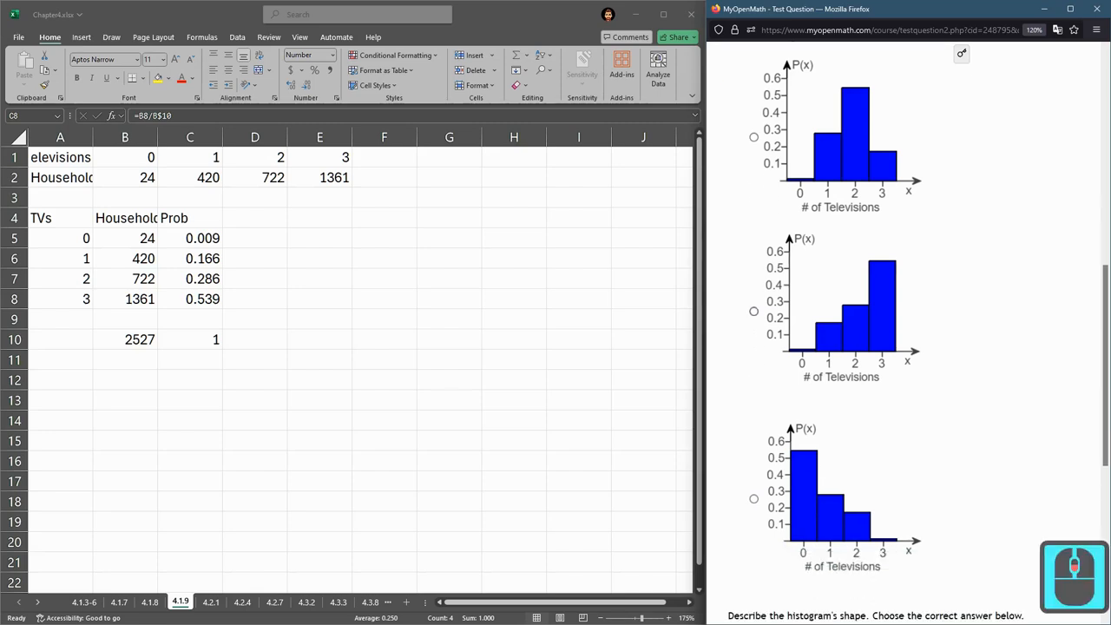
{"action": "left_click", "coordinate": [202, 299]}
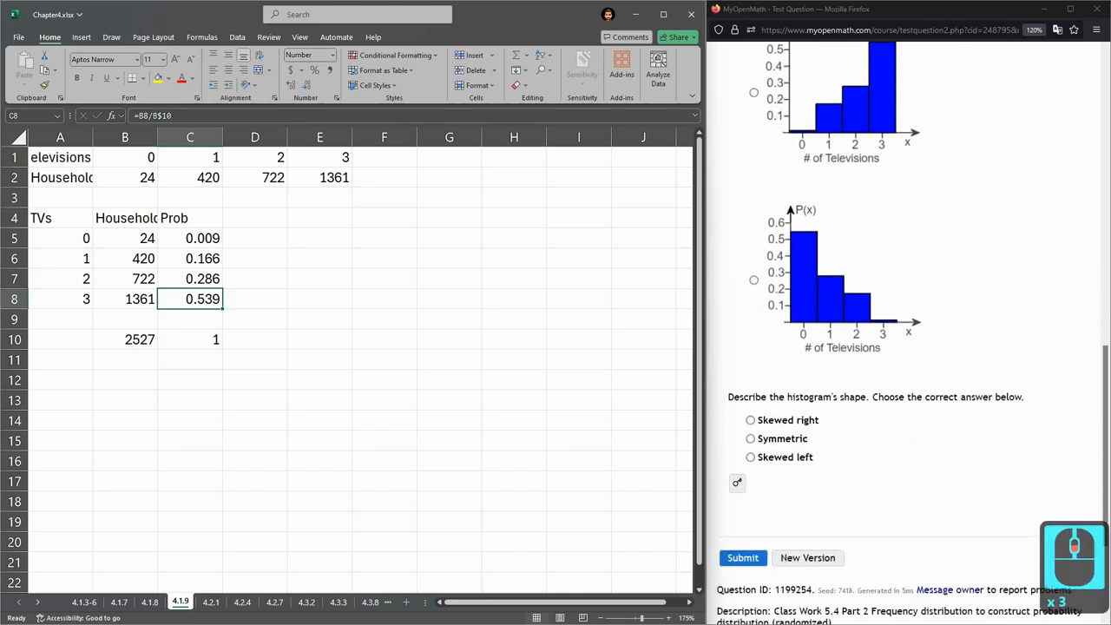
{"action": "scroll", "scroll_direction": "down", "scroll_amount": 3}
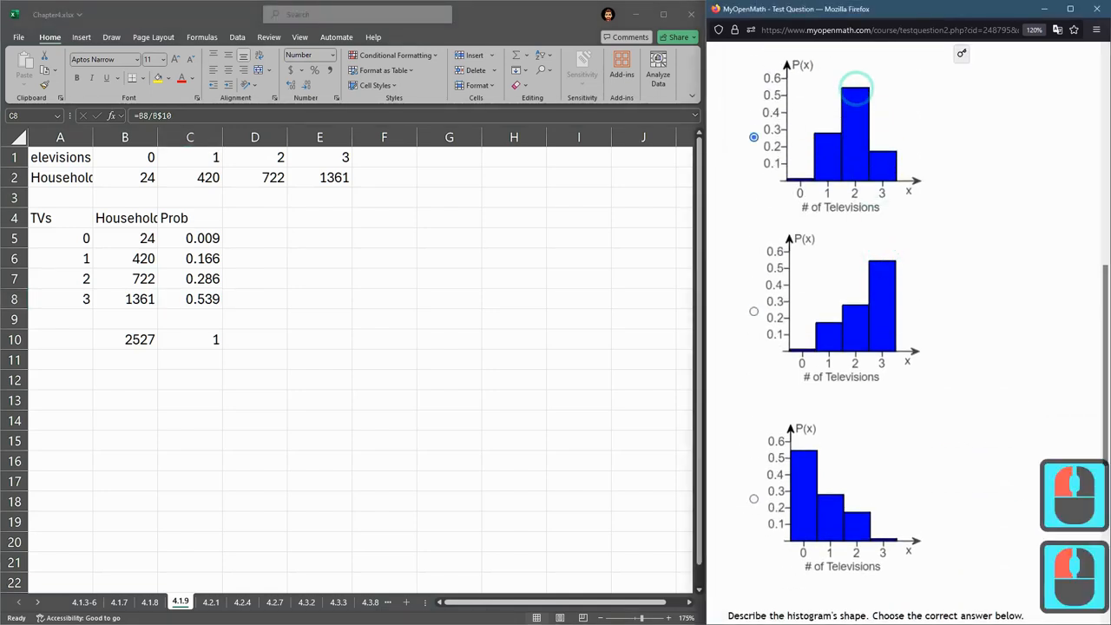
{"action": "left_click", "coordinate": [753, 311]}
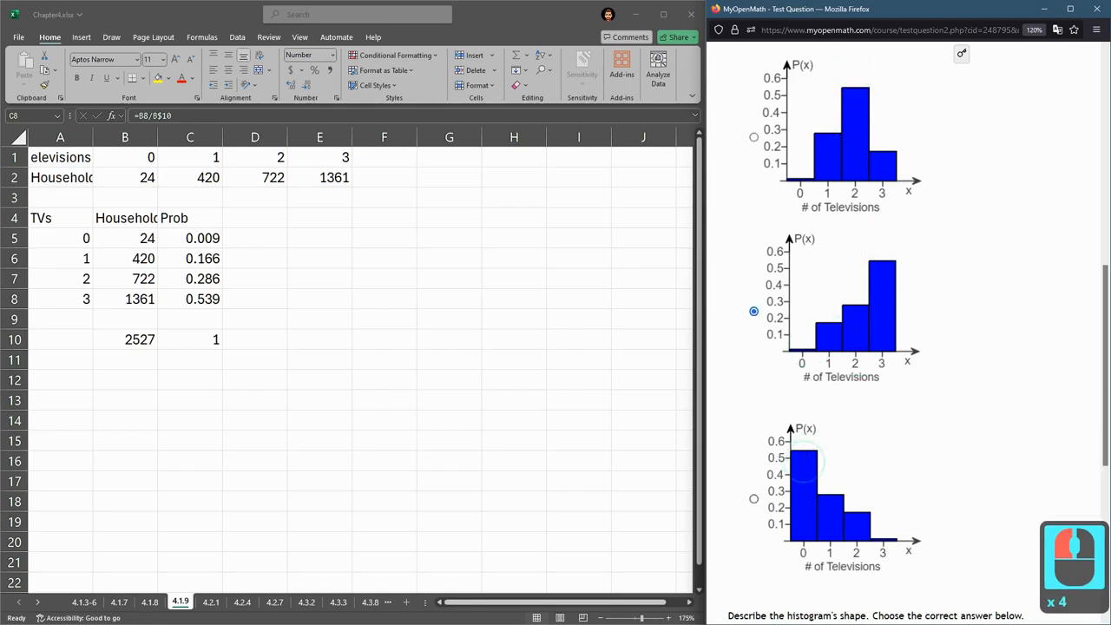
{"action": "left_click", "coordinate": [754, 499]}
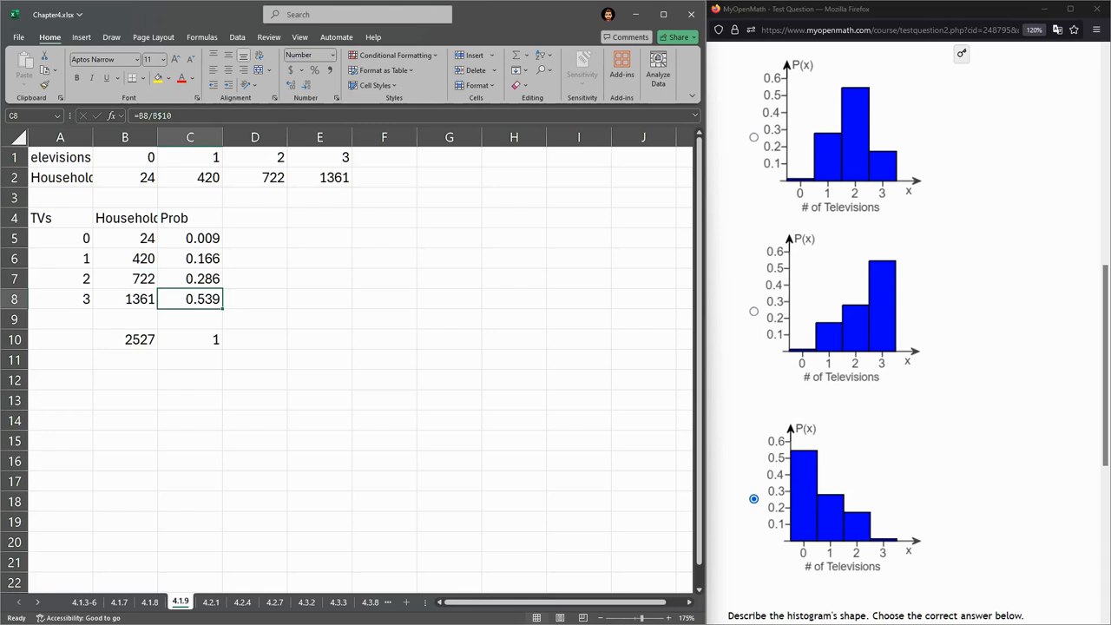
{"action": "left_click", "coordinate": [754, 311]}
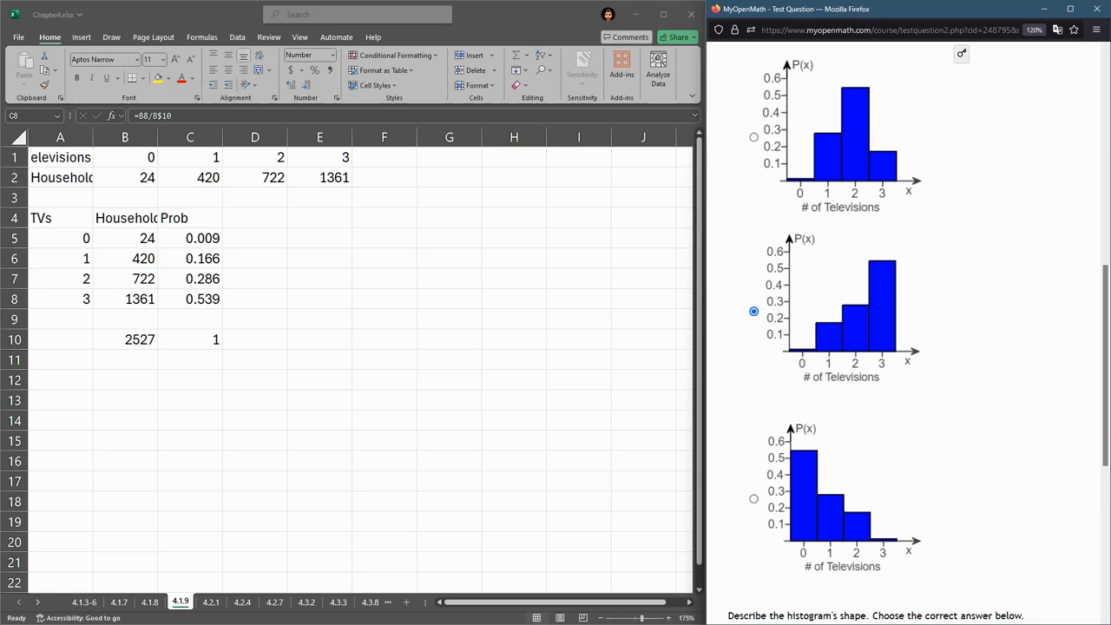
{"action": "scroll", "scroll_direction": "down", "scroll_amount": 3}
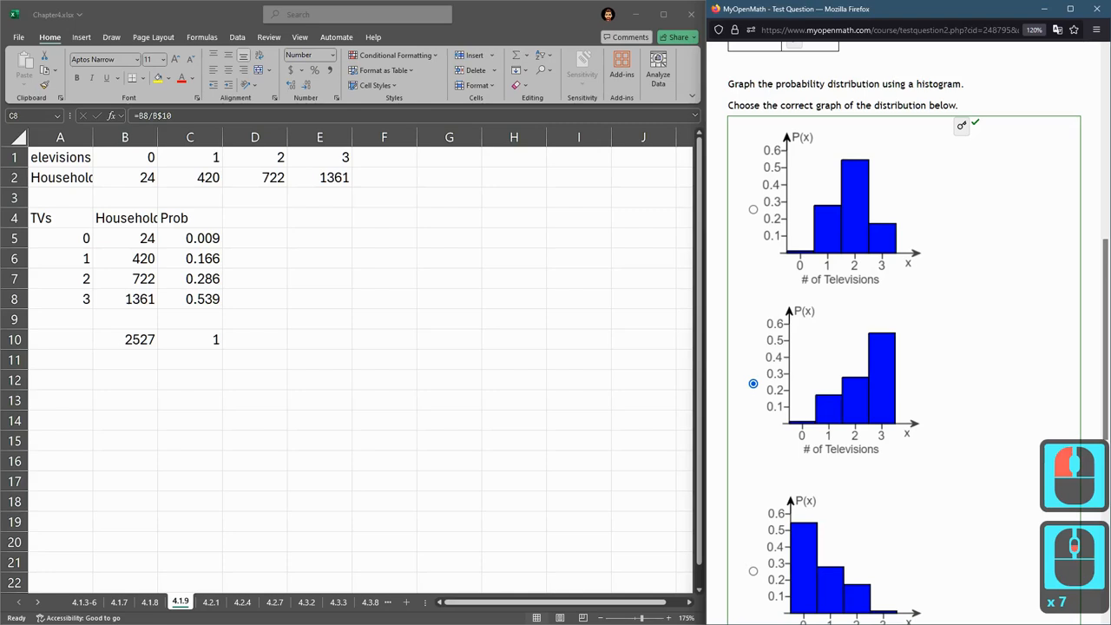
{"action": "scroll", "scroll_direction": "down", "scroll_amount": 3}
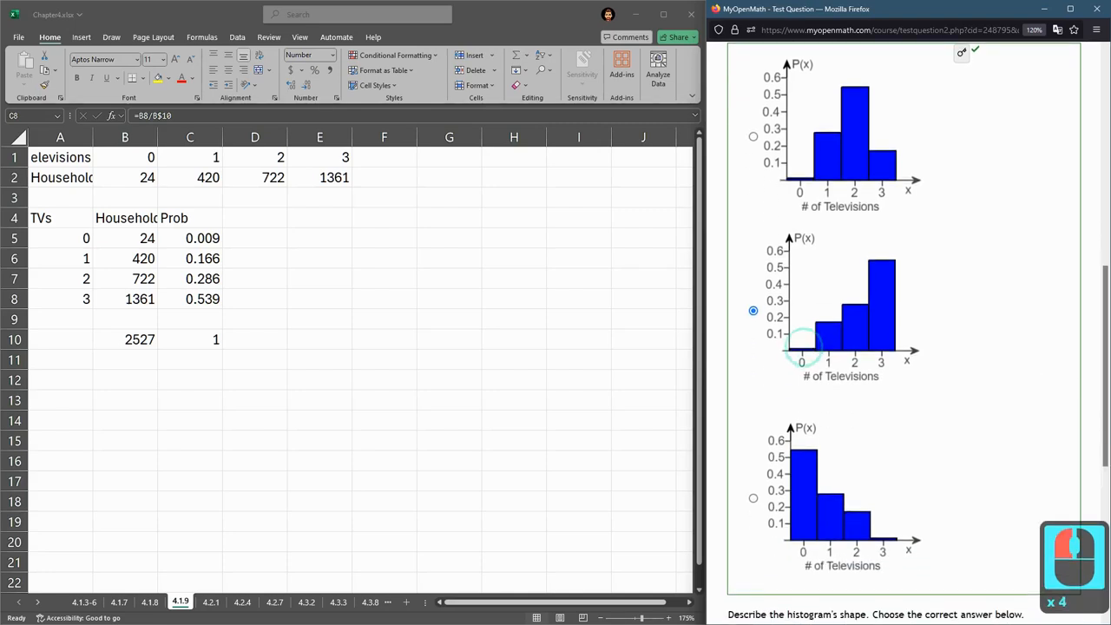
{"action": "left_click", "coordinate": [753, 135]}
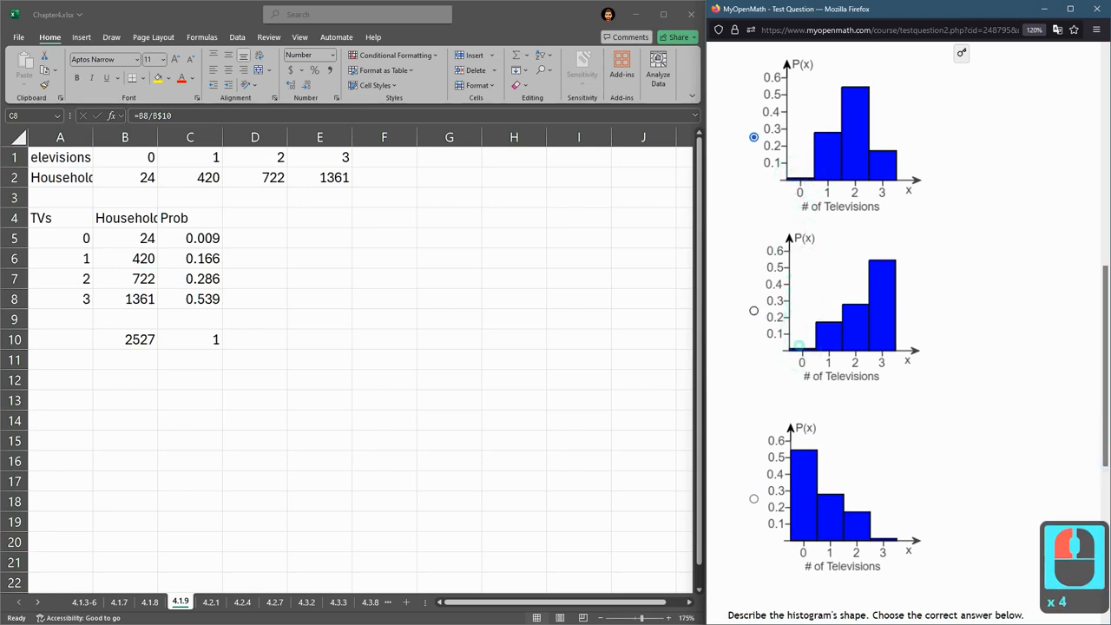
{"action": "left_click", "coordinate": [754, 309]}
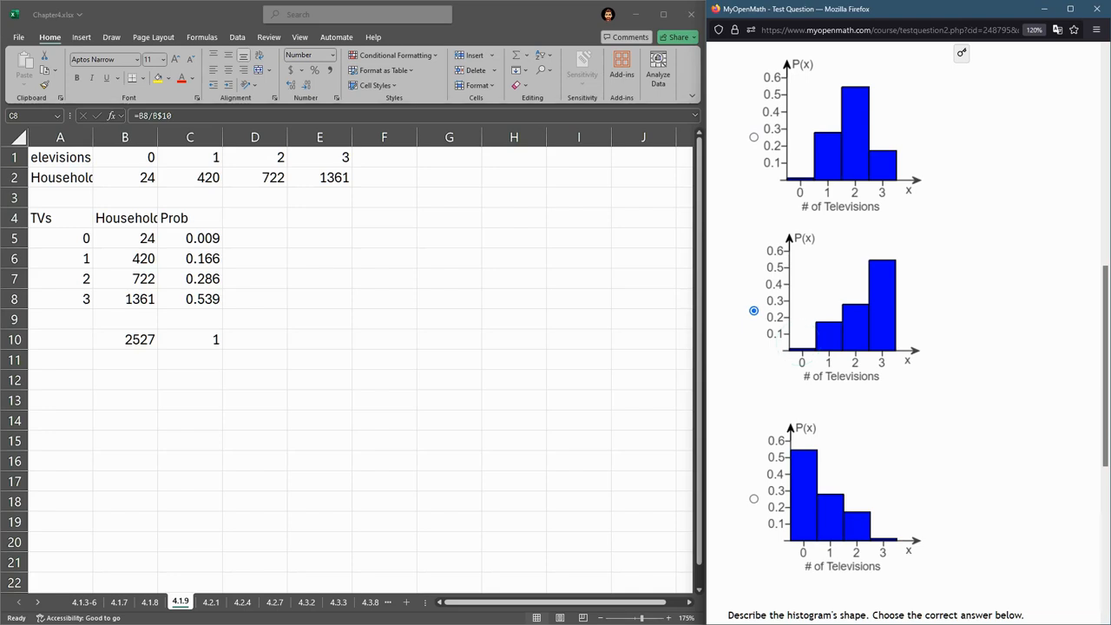
{"action": "scroll", "scroll_direction": "down", "scroll_amount": 3}
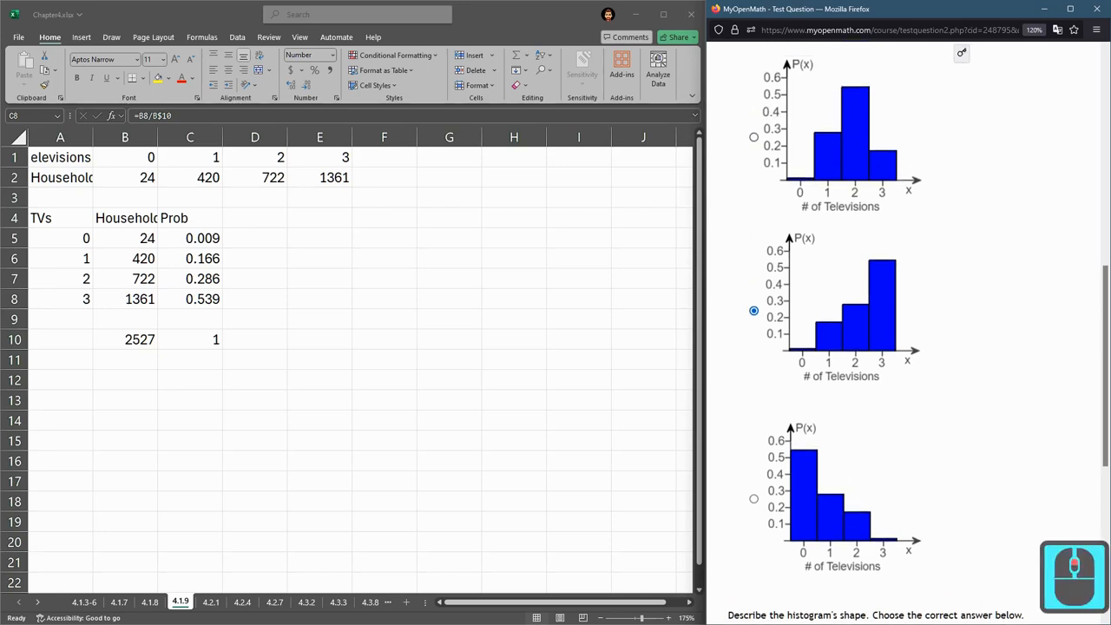
{"action": "left_click", "coordinate": [753, 135]}
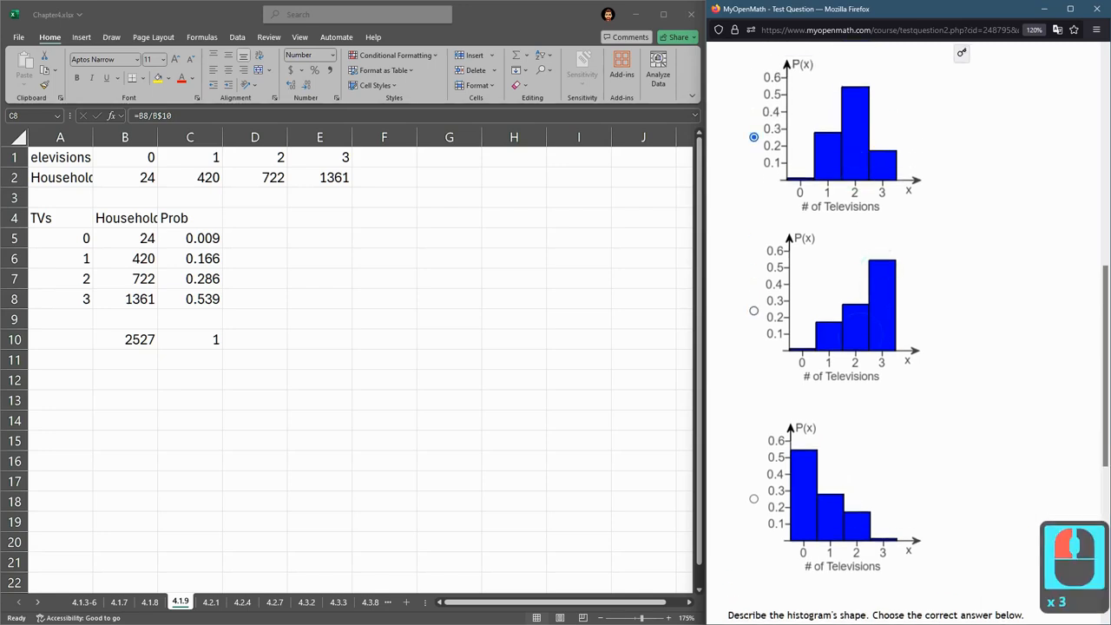
Answer the shape question by choosing Skewed left
{"action": "scroll", "scroll_direction": "down", "scroll_amount": 3}
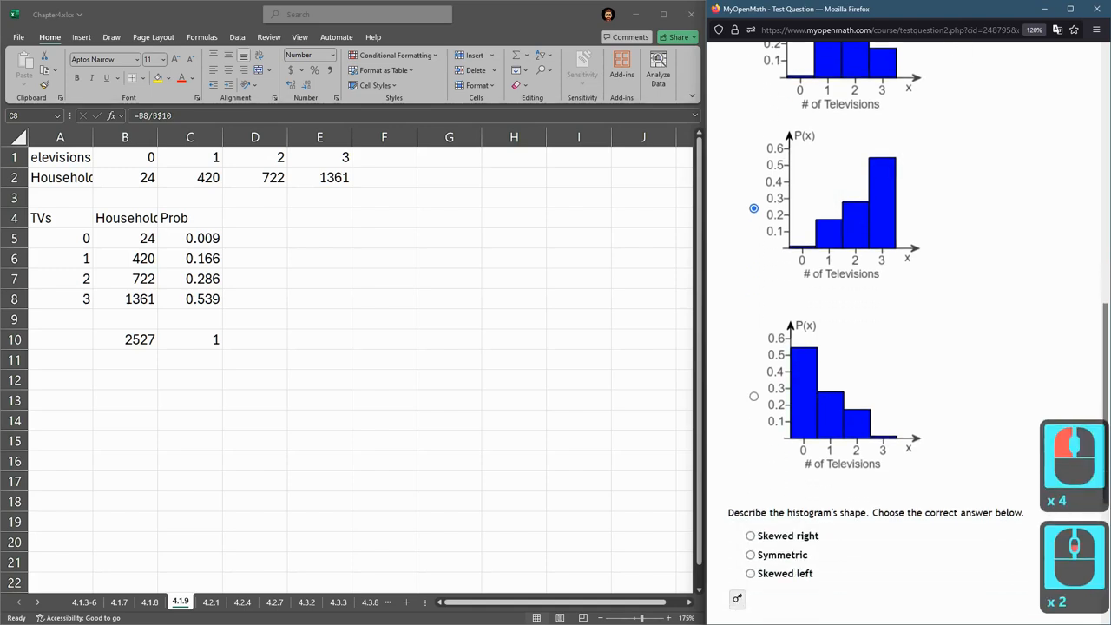
{"action": "scroll", "scroll_direction": "down", "scroll_amount": 3}
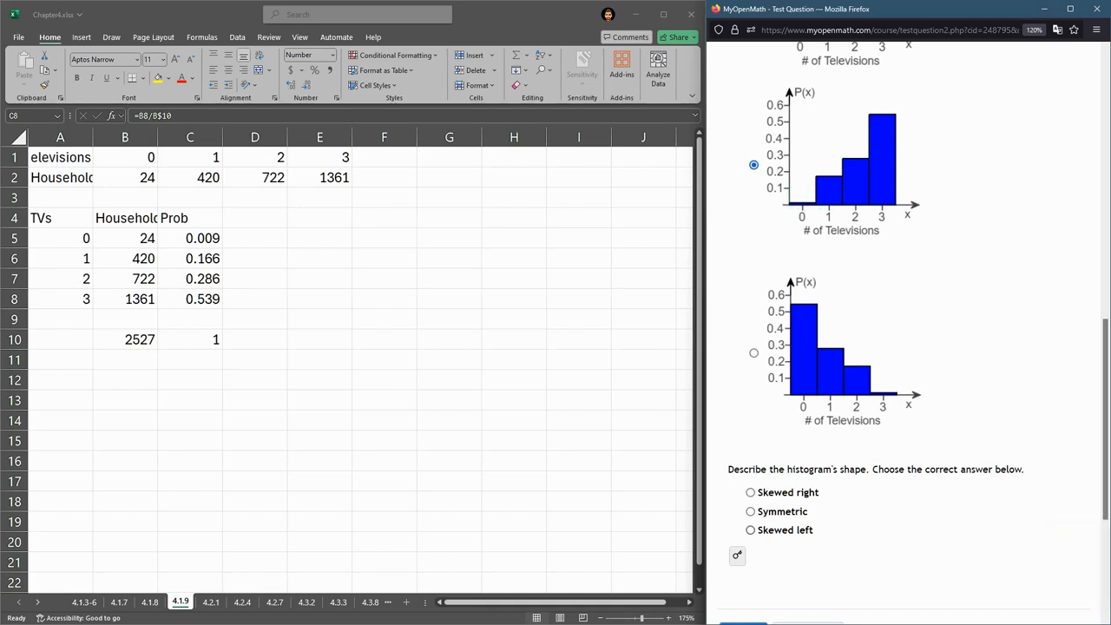
{"action": "left_click", "coordinate": [750, 529]}
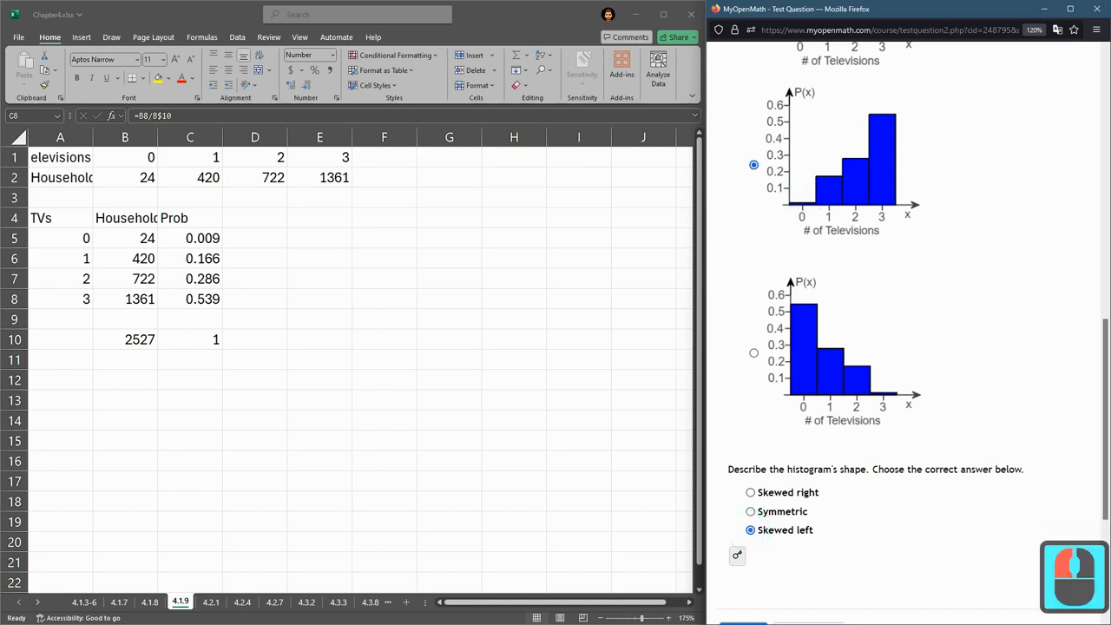